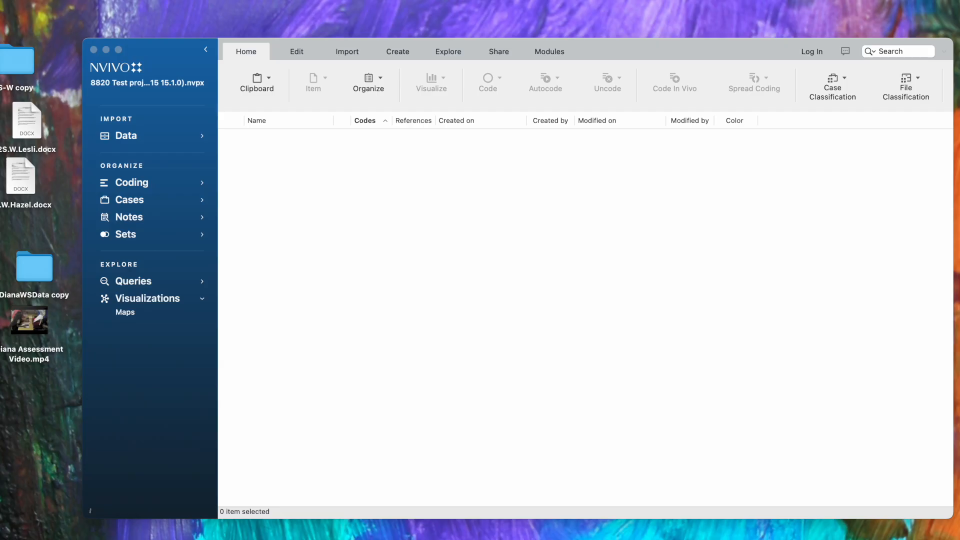
mouse_move(213, 126)
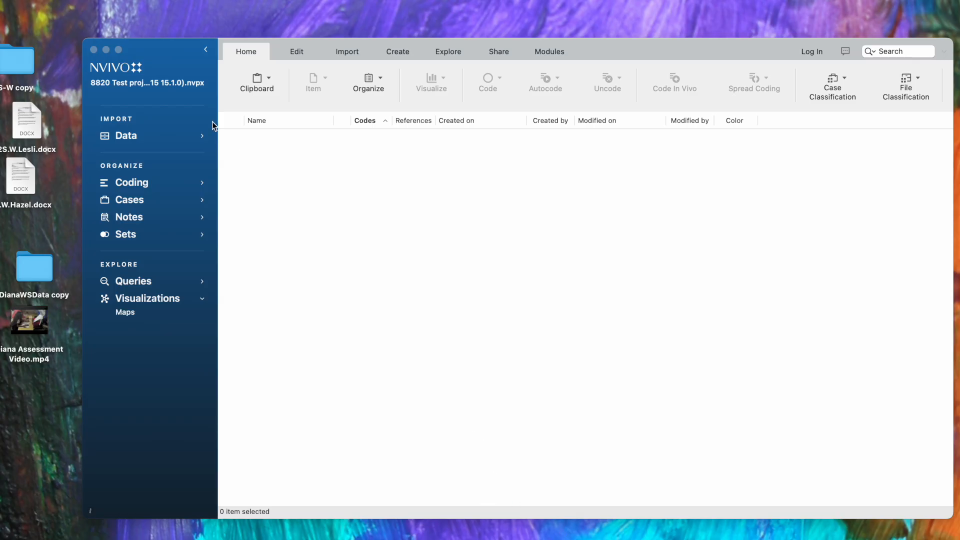
mouse_move(162, 157)
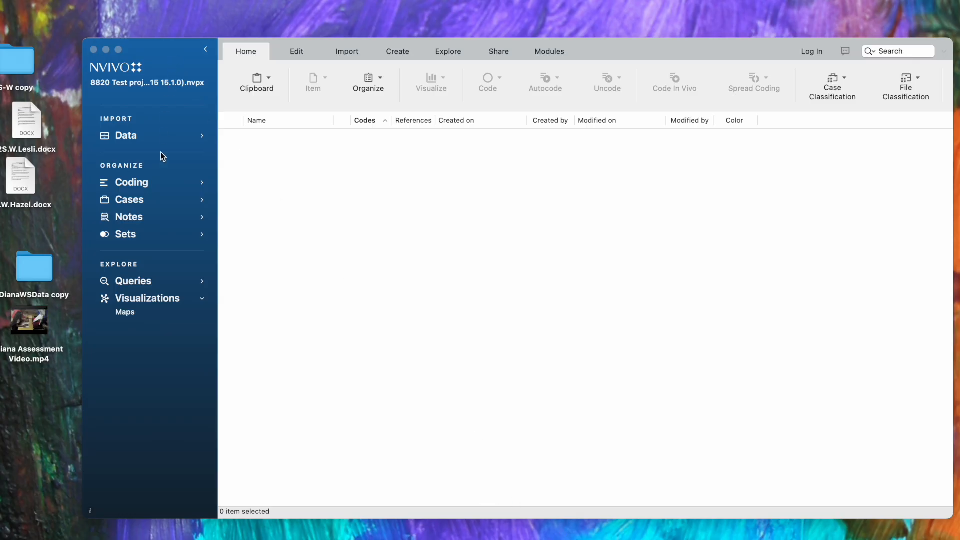
mouse_move(162, 452)
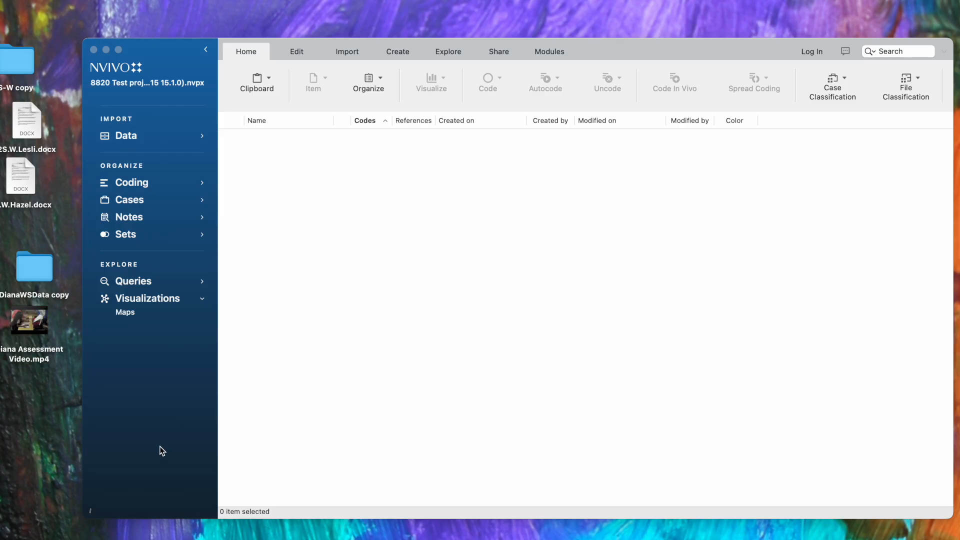
mouse_move(145, 142)
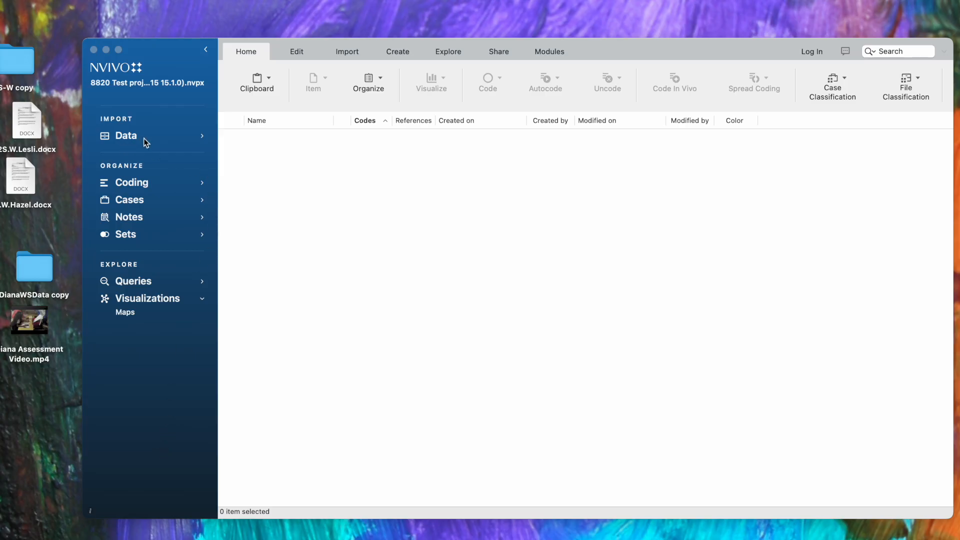
Expand the Data group to show Files, Journals, Surveys, Externals and the Coding group to show Codes.
left_click(126, 135)
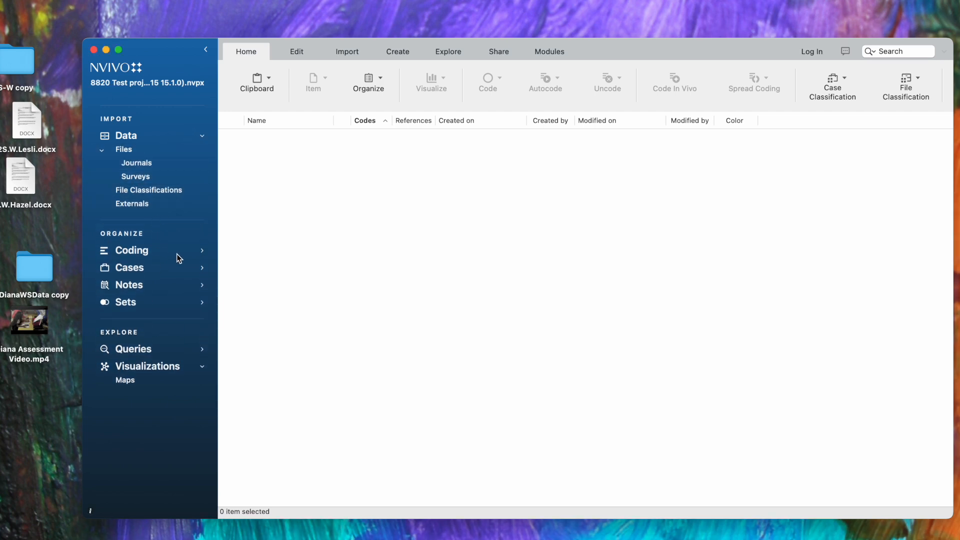
left_click(131, 250)
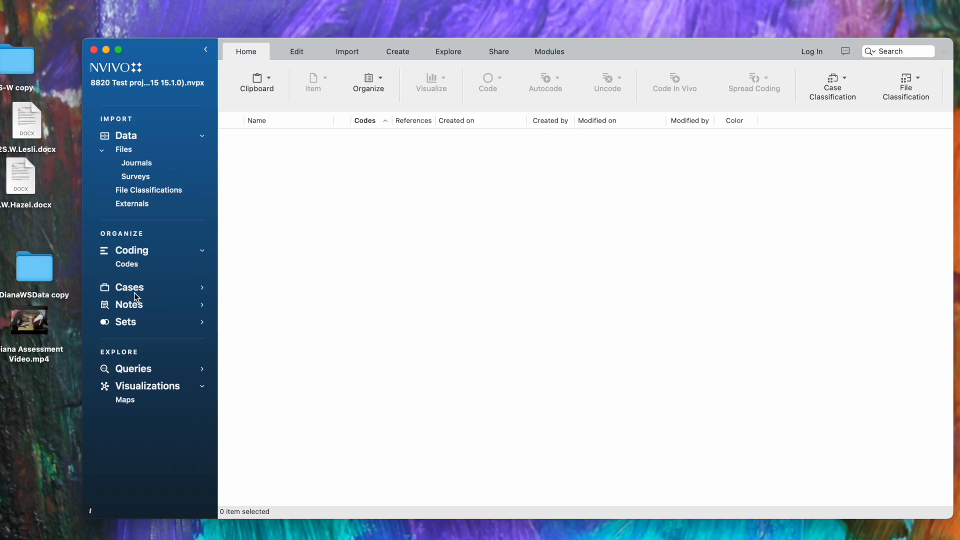
mouse_move(145, 296)
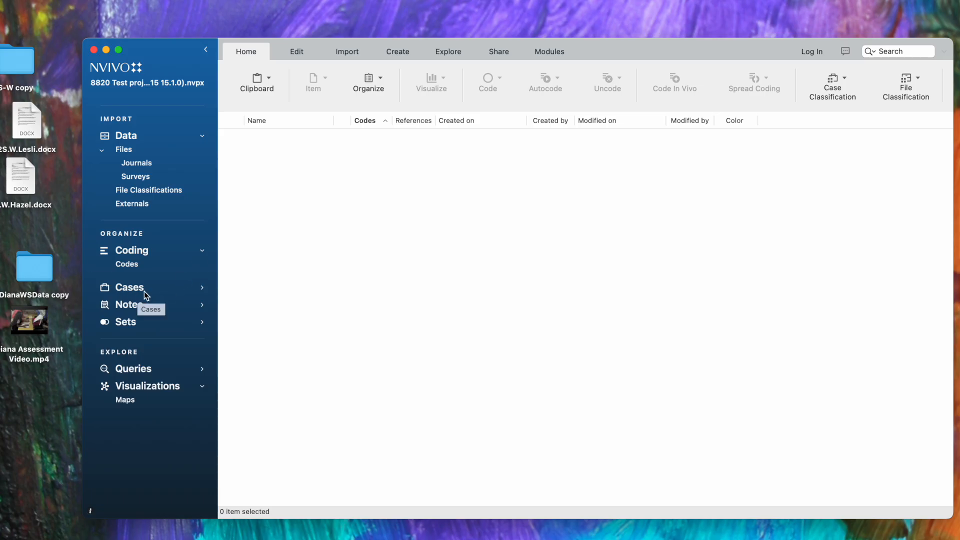
mouse_move(137, 309)
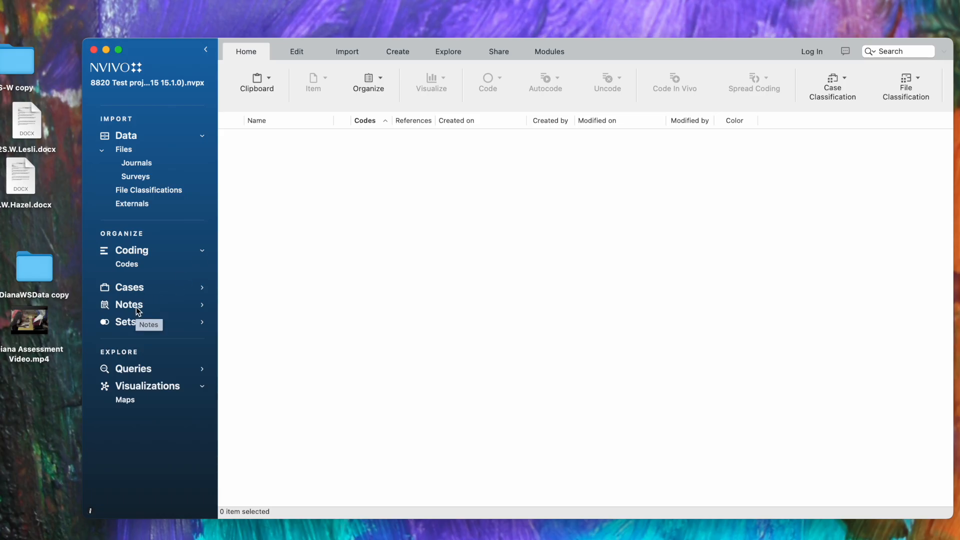
mouse_move(152, 375)
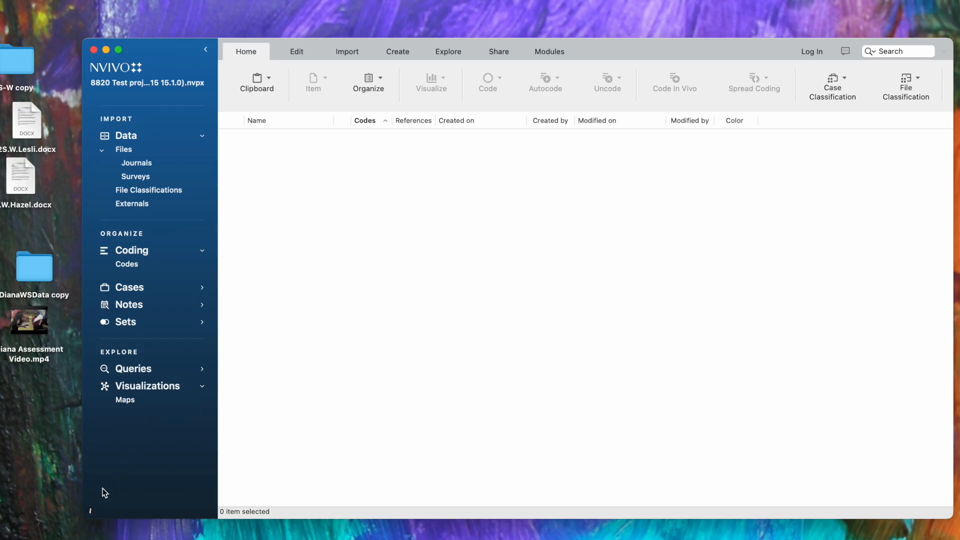
mouse_move(92, 517)
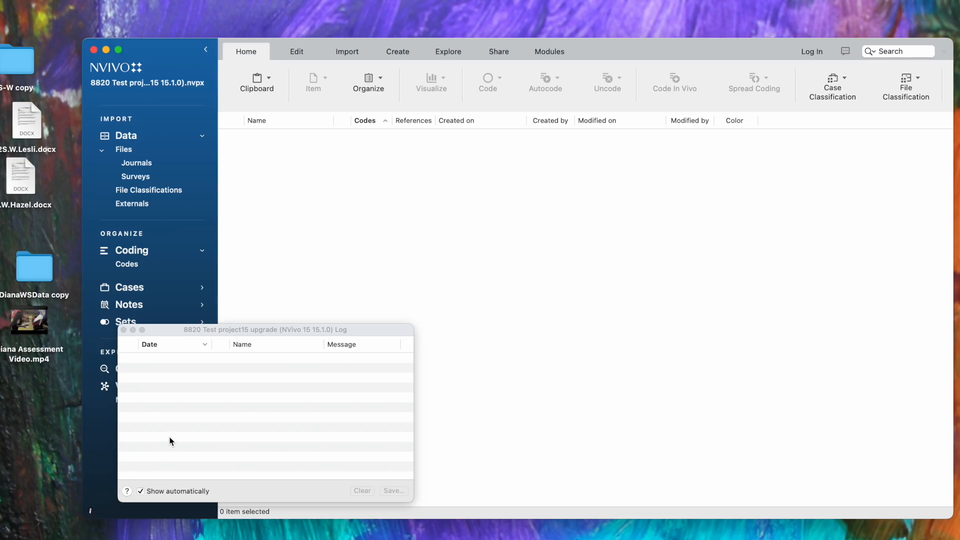
mouse_move(141, 350)
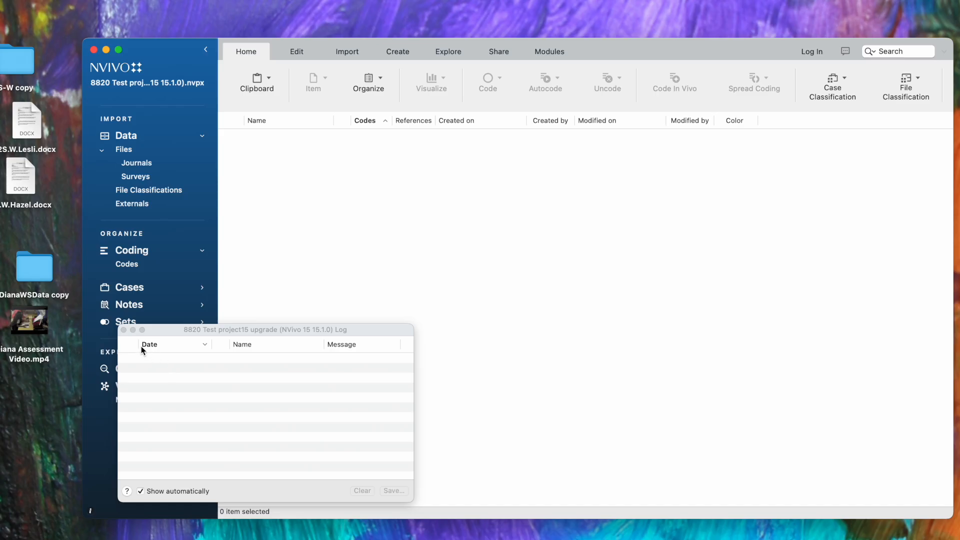
mouse_move(126, 339)
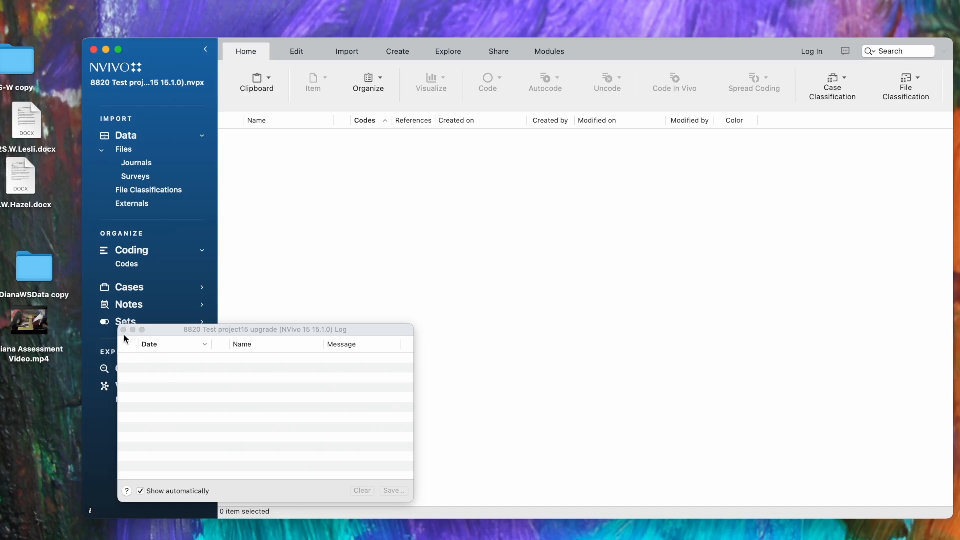
mouse_move(95, 509)
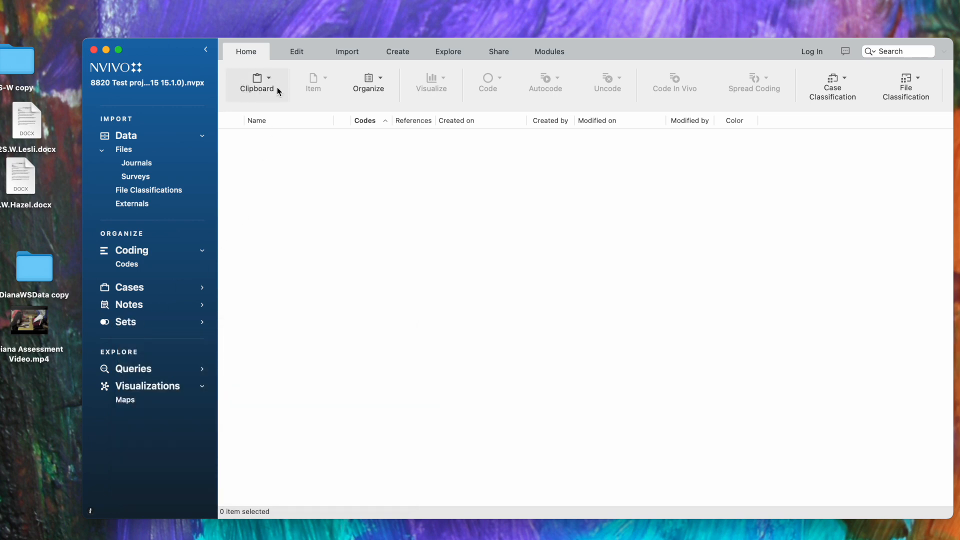
mouse_move(667, 107)
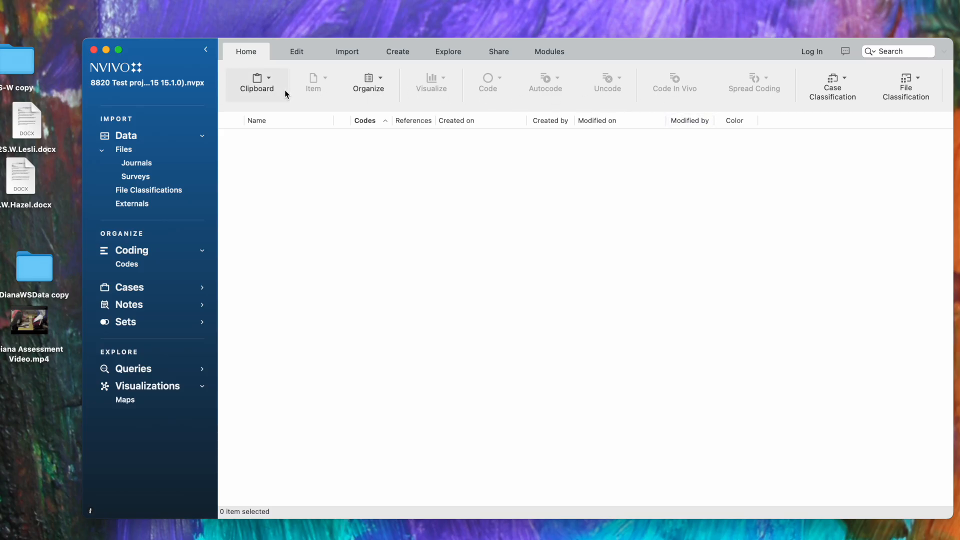
mouse_move(313, 84)
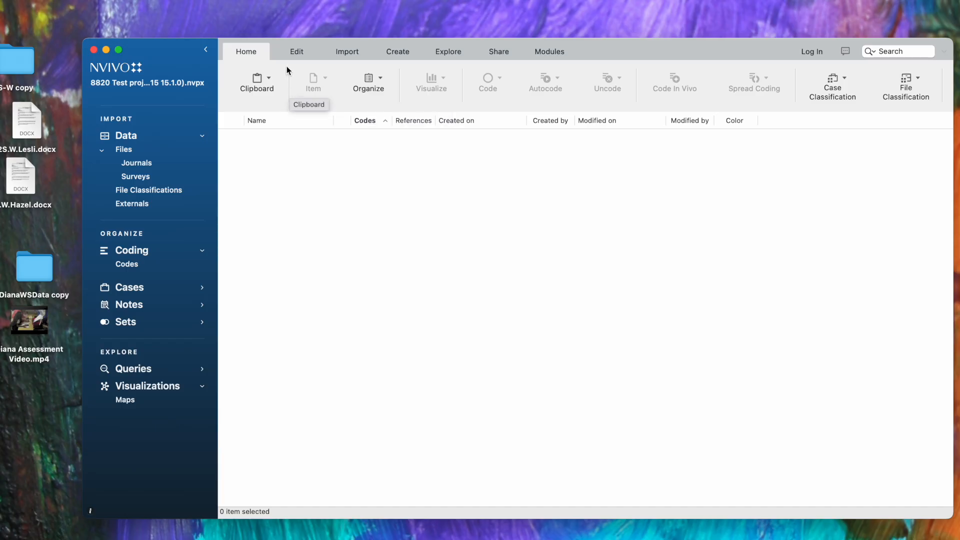
mouse_move(287, 179)
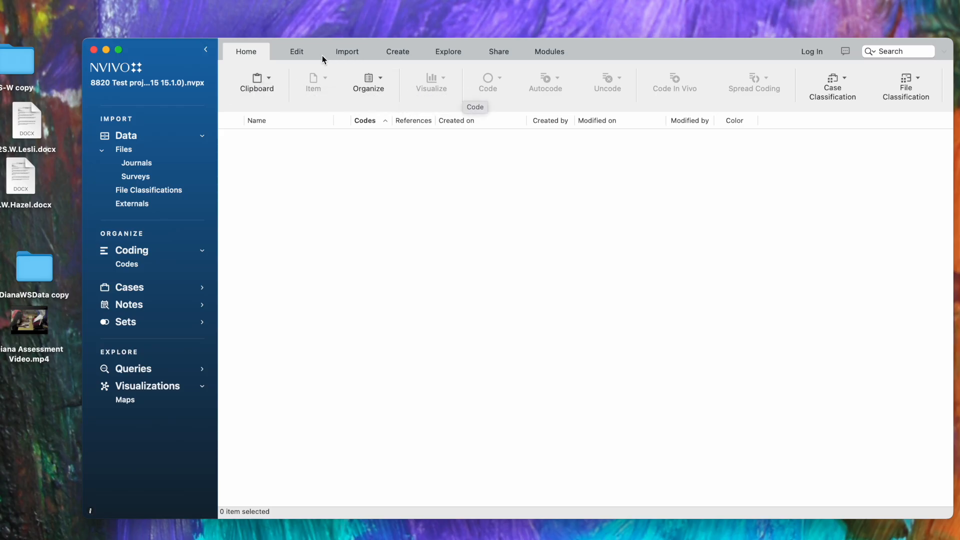
mouse_move(306, 59)
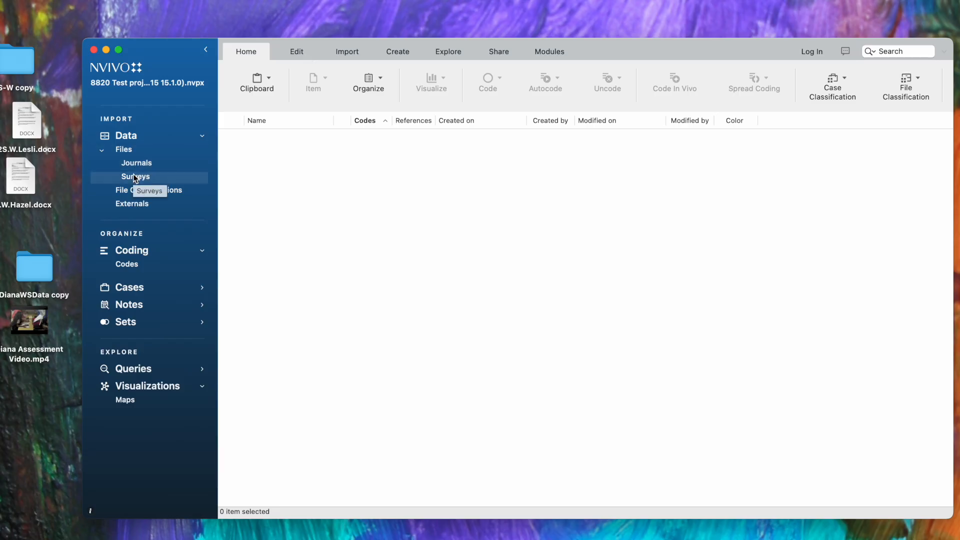
List the Surveys folder's files and select the 2GV.M.Dennise survey.
left_click(135, 177)
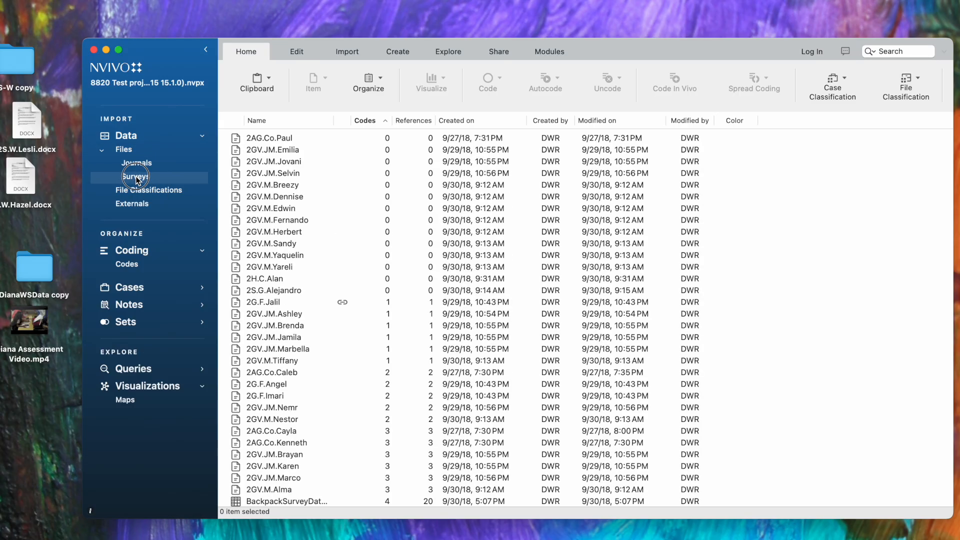
left_click(136, 176)
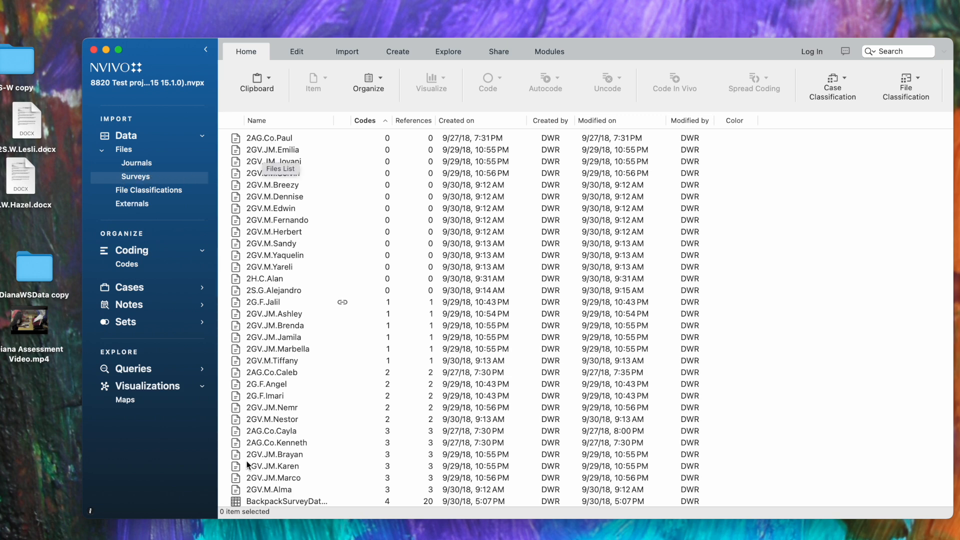
mouse_move(255, 439)
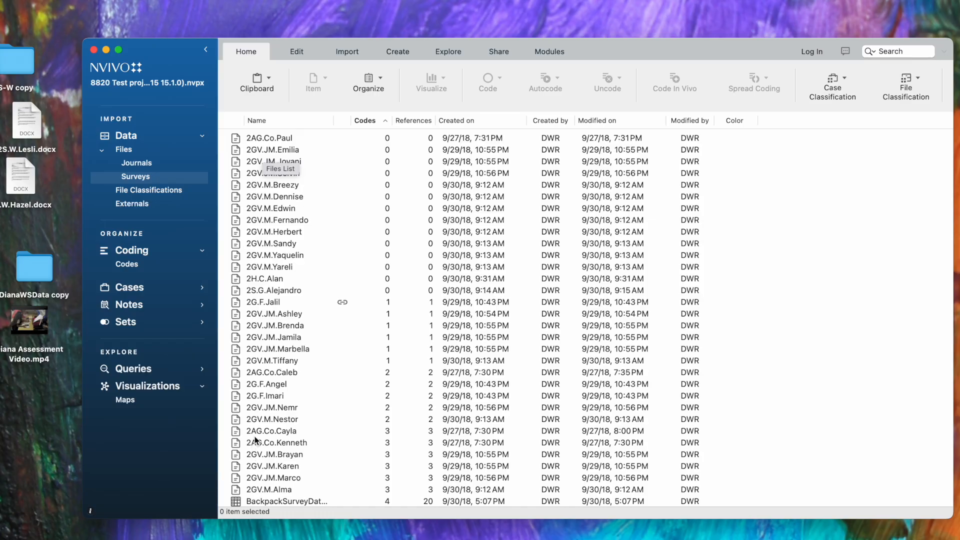
mouse_move(277, 201)
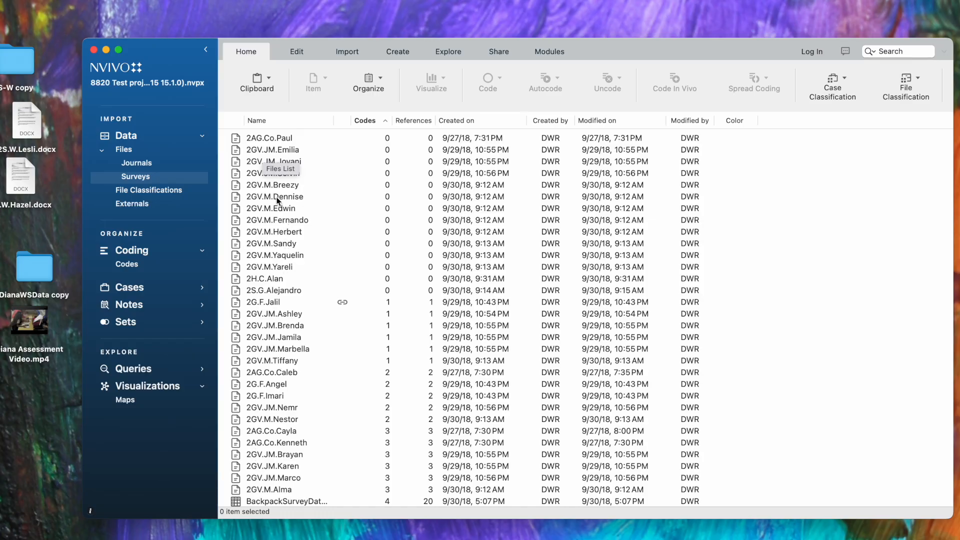
left_click(274, 197)
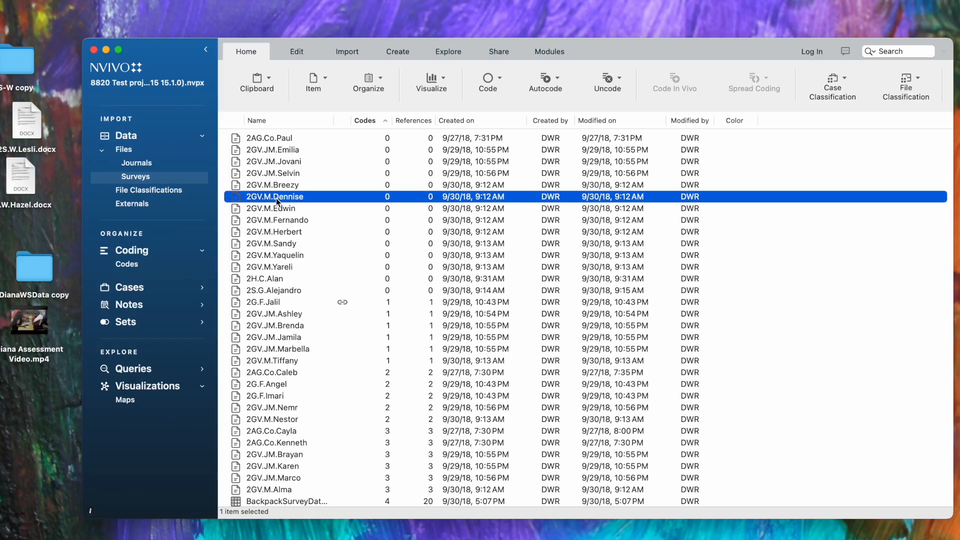
Edit the 2GV.M.Dennise survey so its Teacher line reads M, then stop editing.
double_click(275, 197)
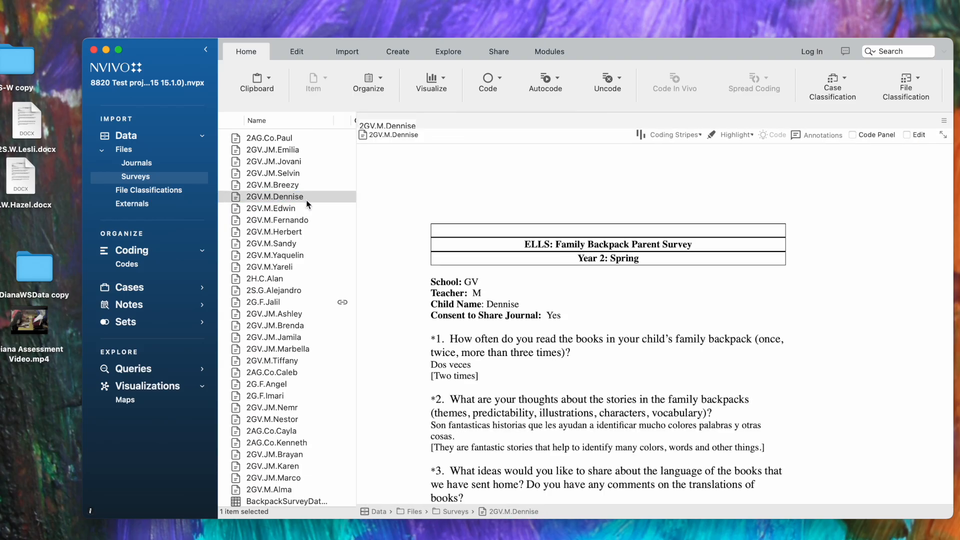
mouse_move(402, 181)
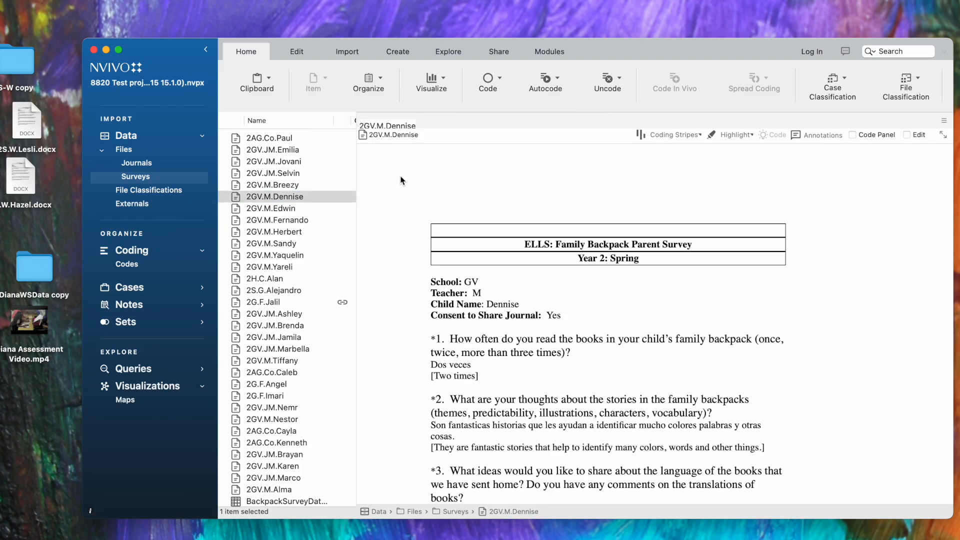
mouse_move(412, 409)
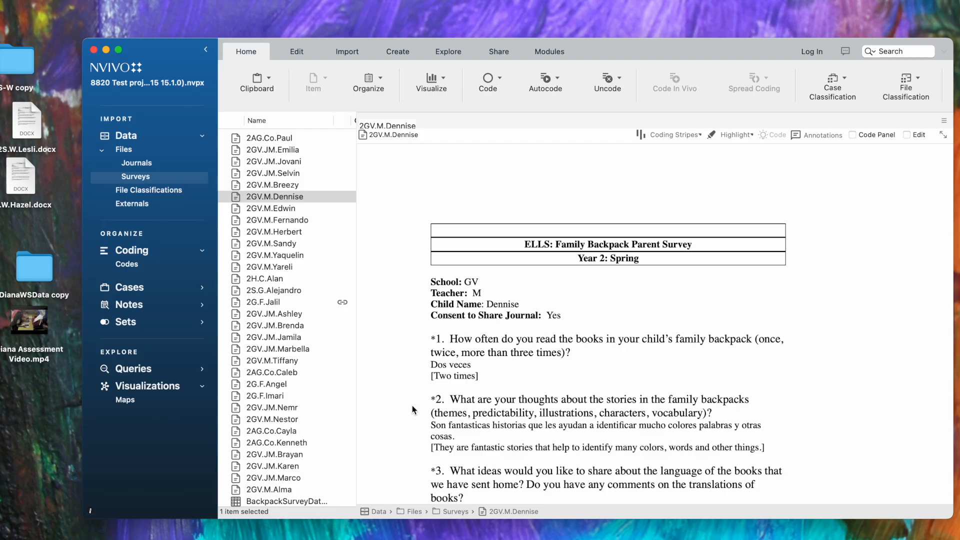
mouse_move(405, 399)
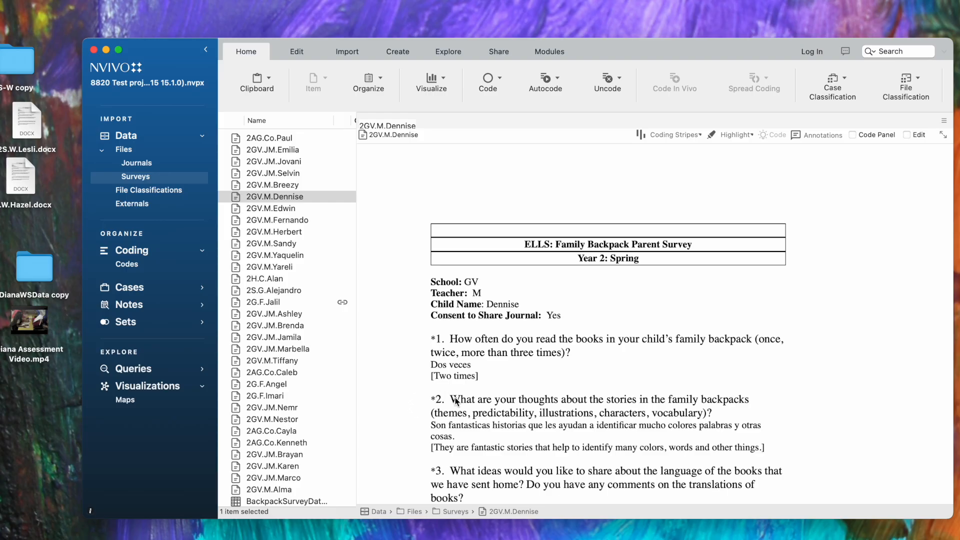
mouse_move(651, 337)
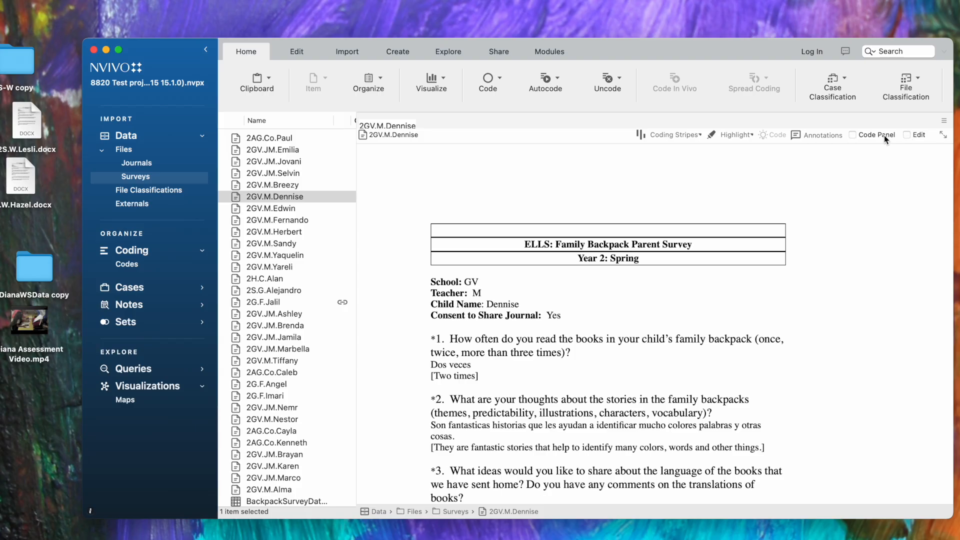
left_click(916, 135)
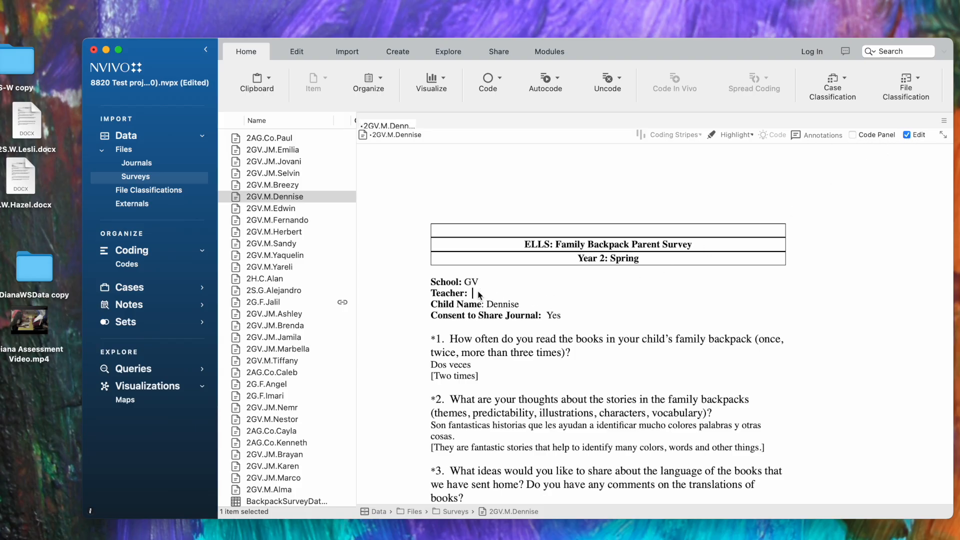
type("M")
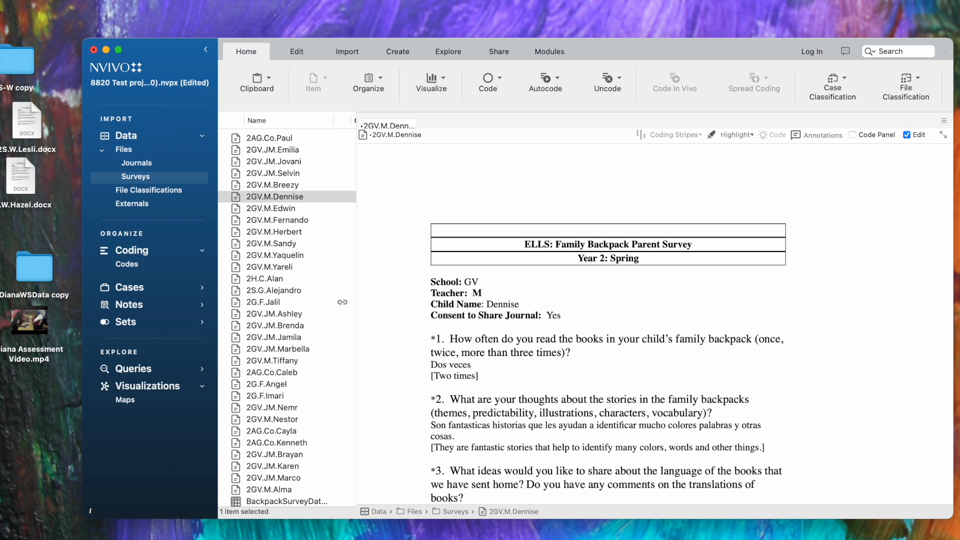
left_click(908, 135)
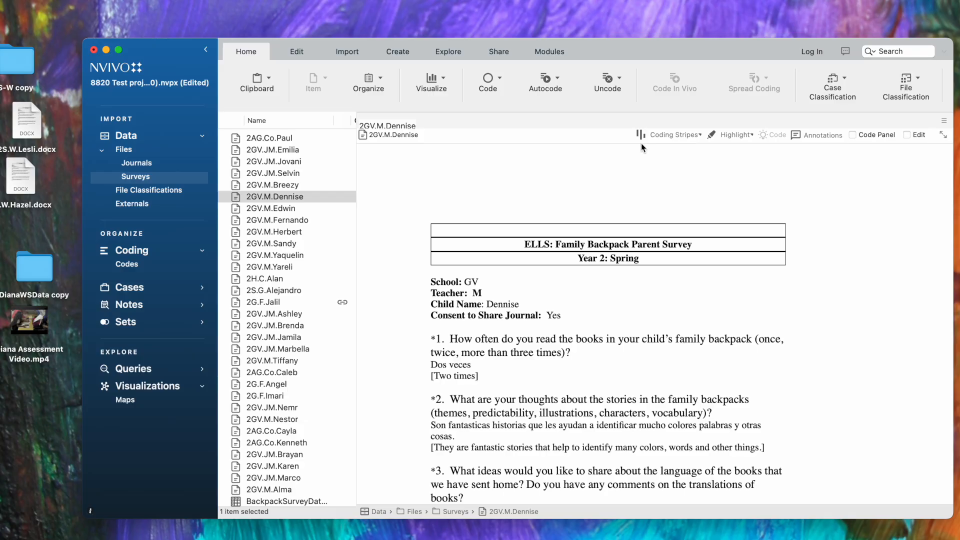
mouse_move(651, 151)
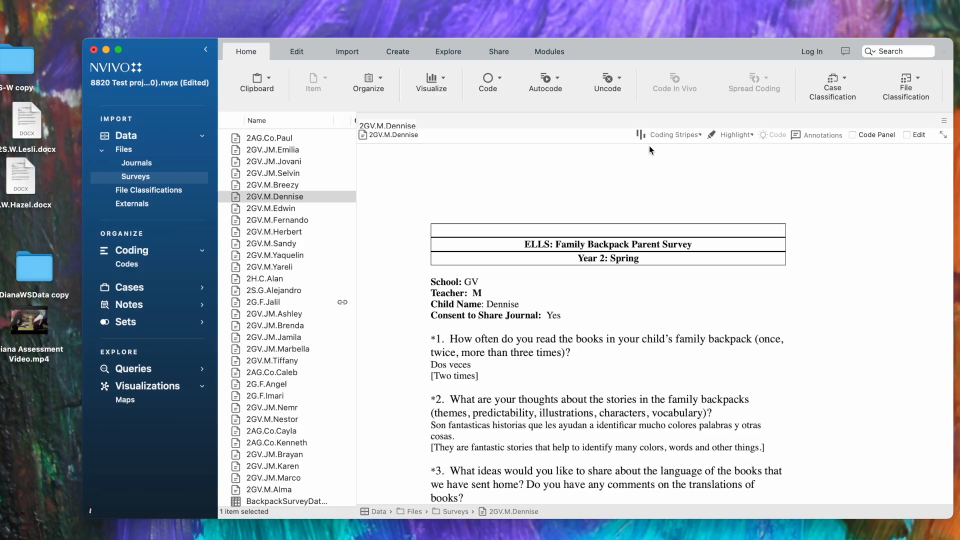
mouse_move(670, 152)
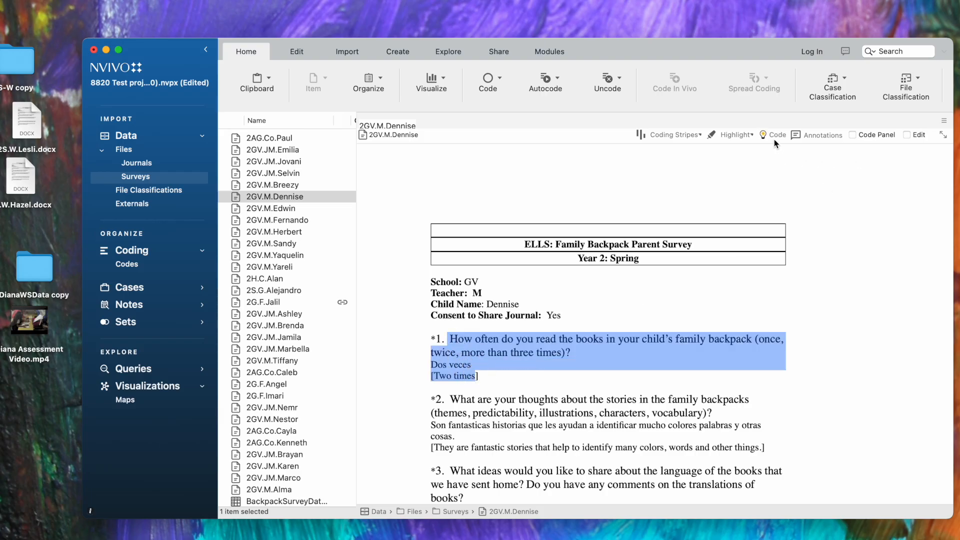
mouse_move(773, 135)
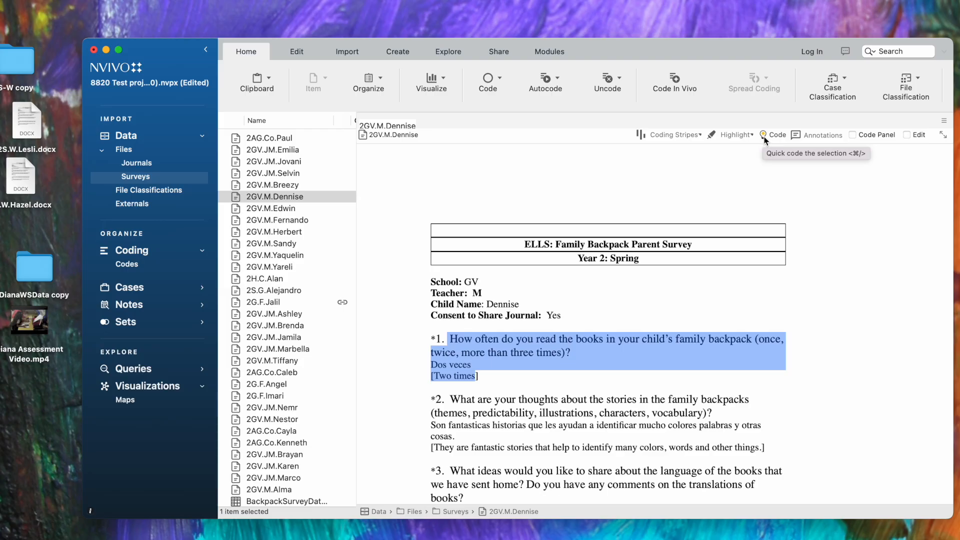
mouse_move(815, 222)
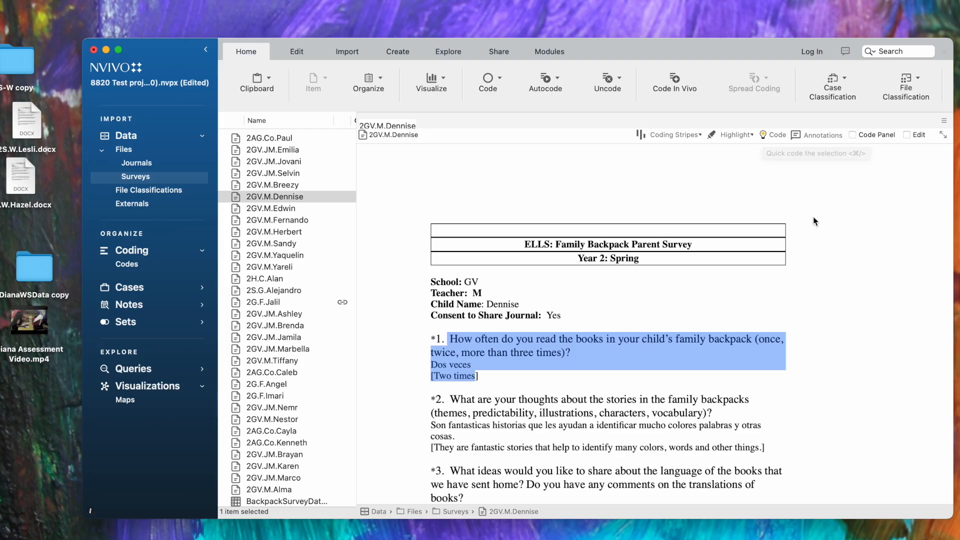
left_click(706, 323)
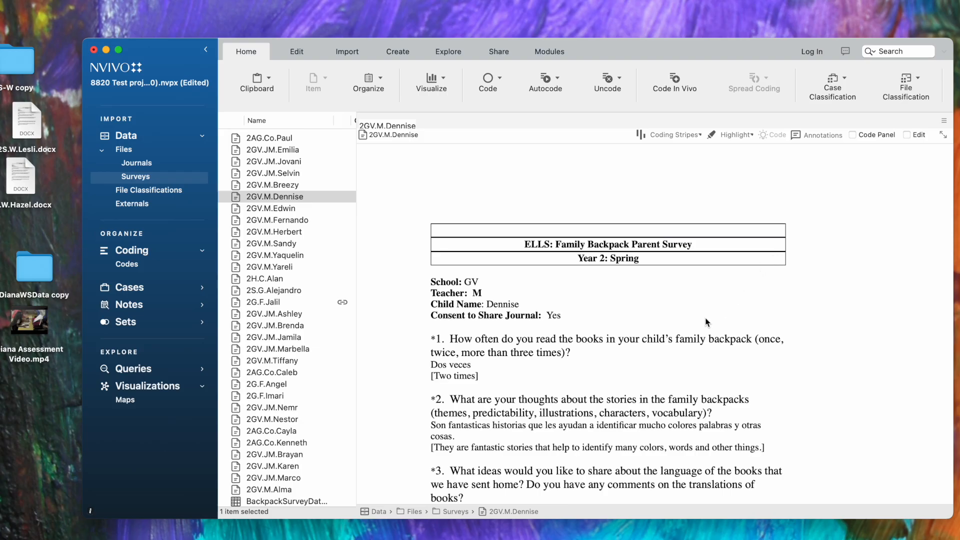
mouse_move(471, 152)
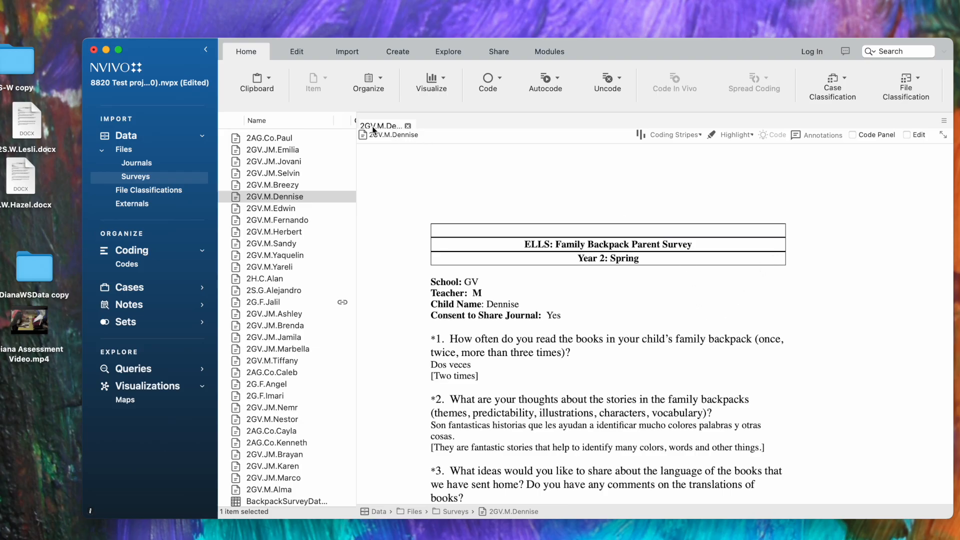
mouse_move(386, 135)
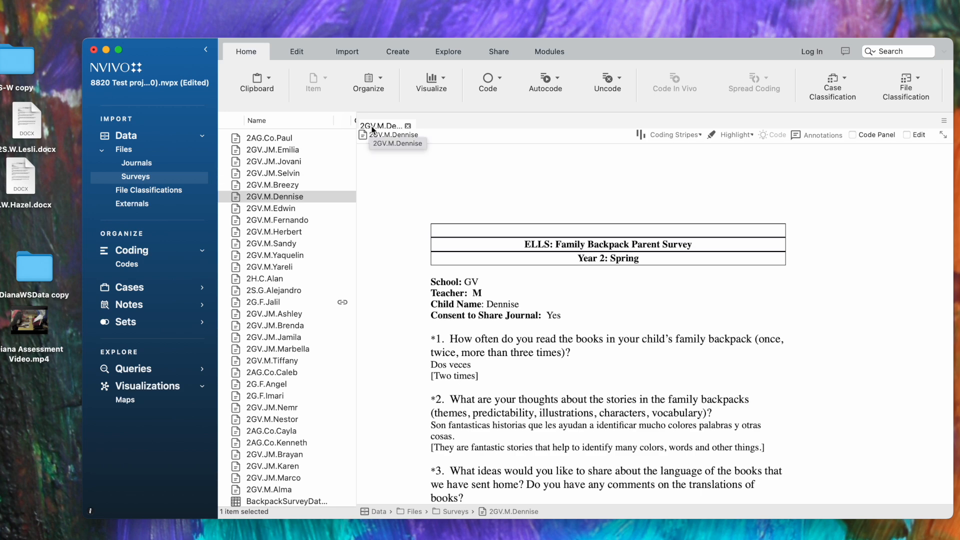
mouse_move(291, 184)
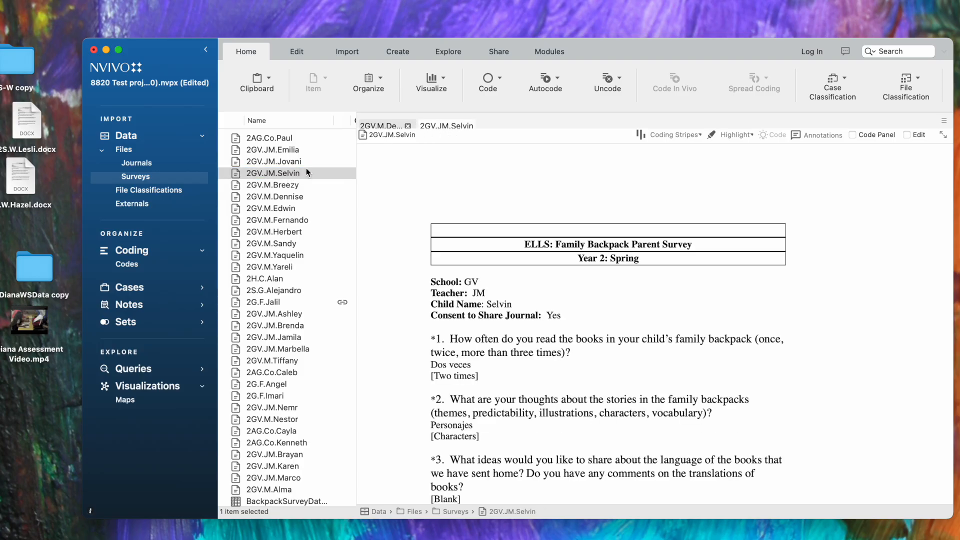
mouse_move(386, 126)
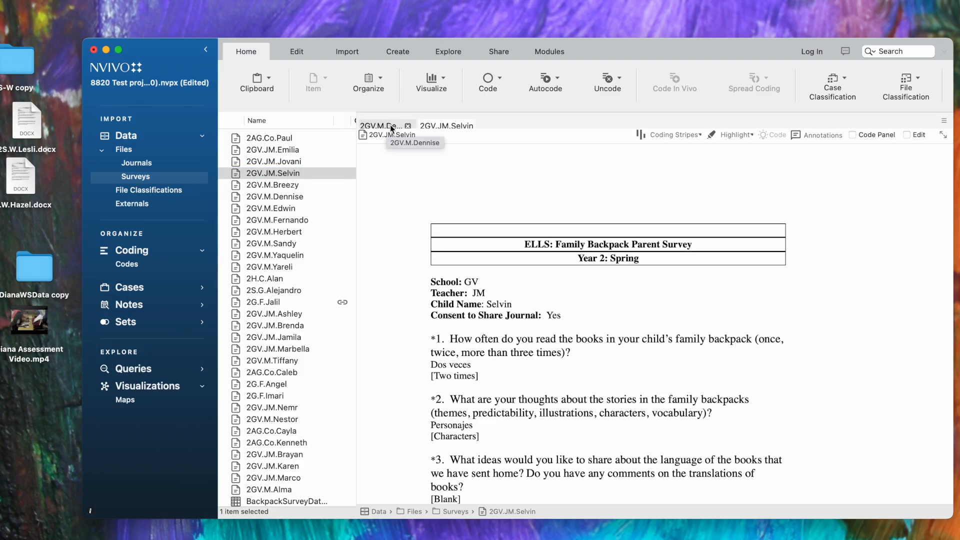
left_click(288, 173)
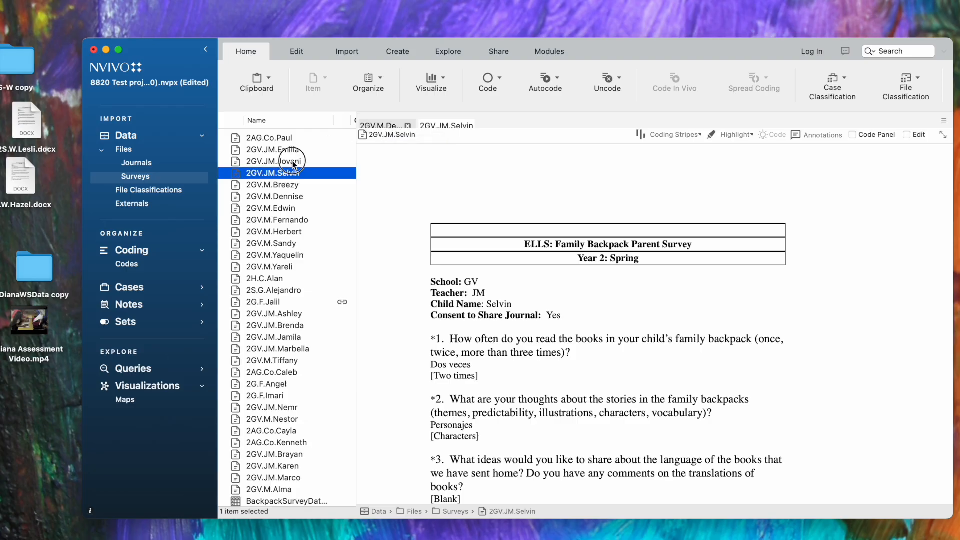
left_click(275, 161)
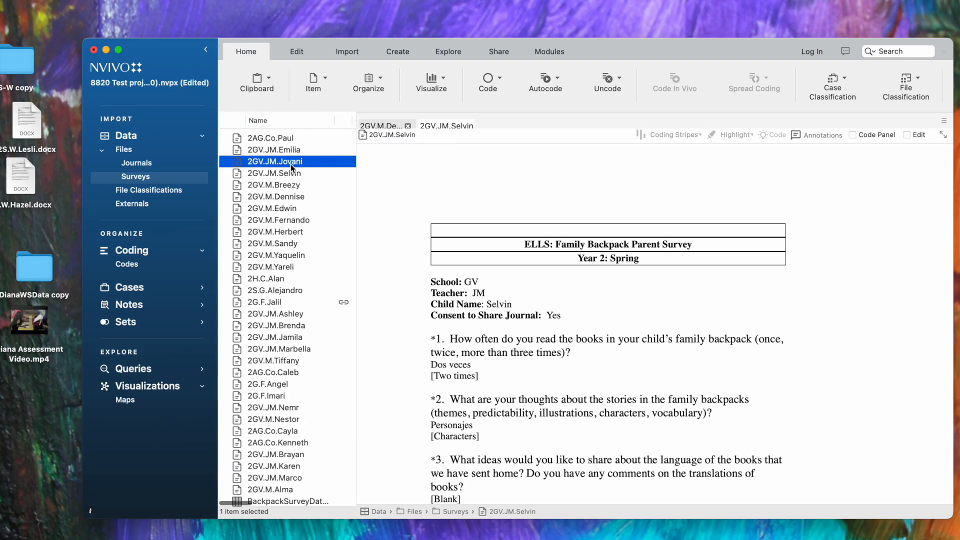
double_click(275, 161)
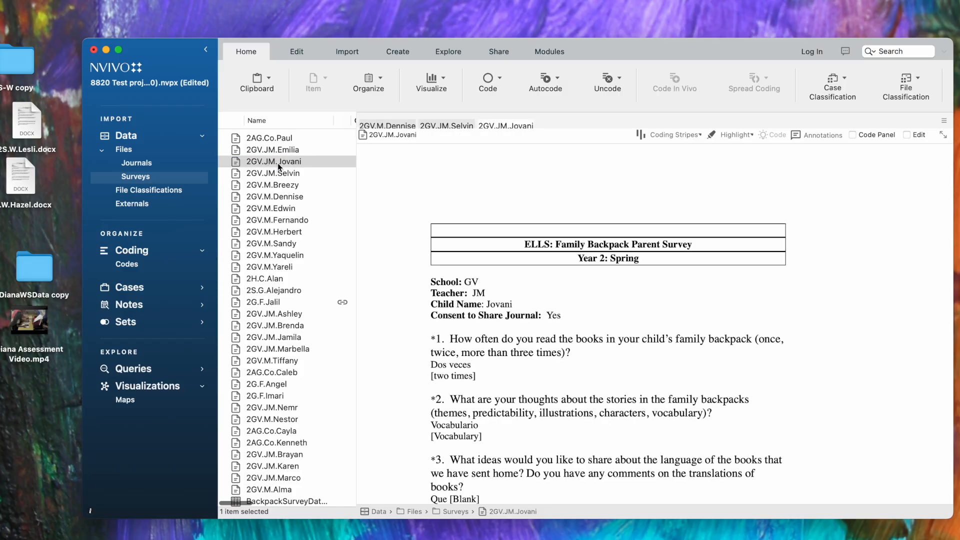
mouse_move(513, 126)
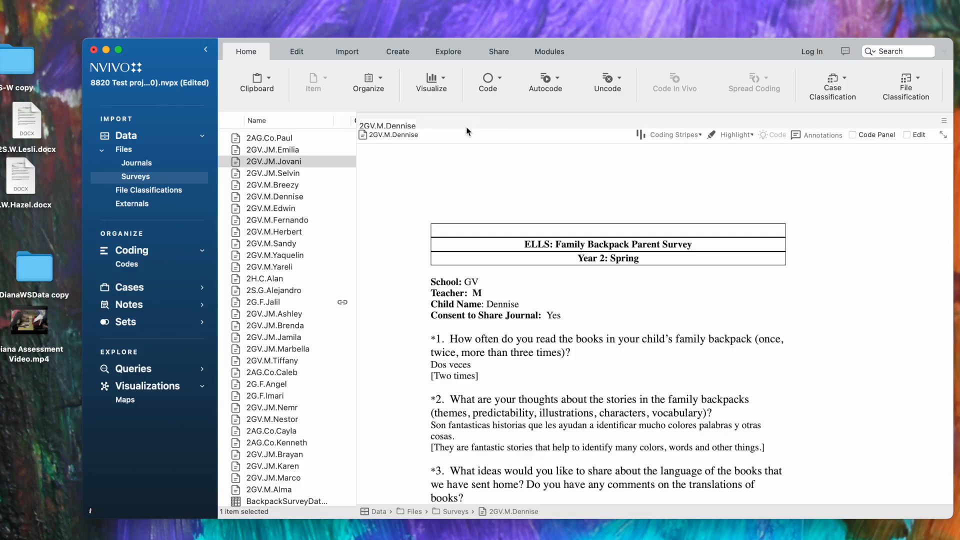
mouse_move(410, 512)
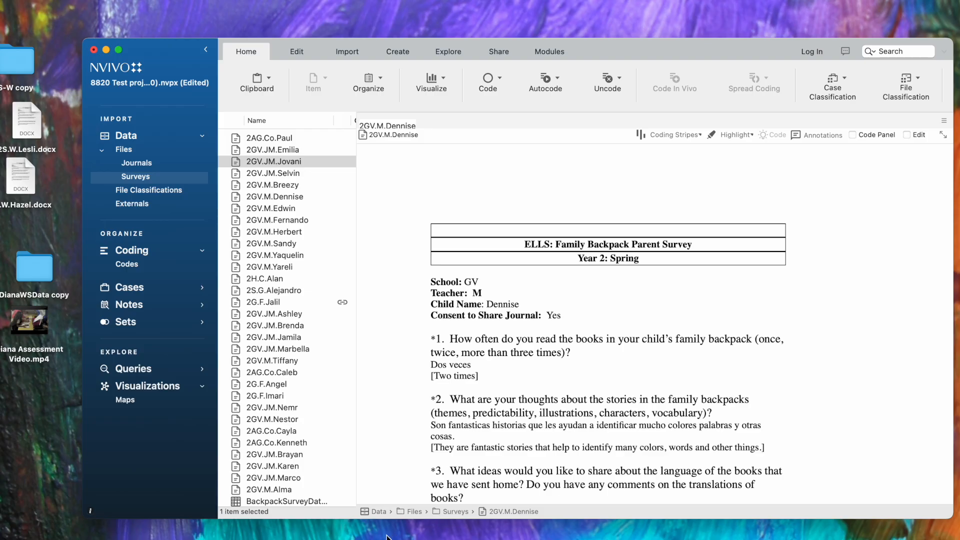
mouse_move(607, 516)
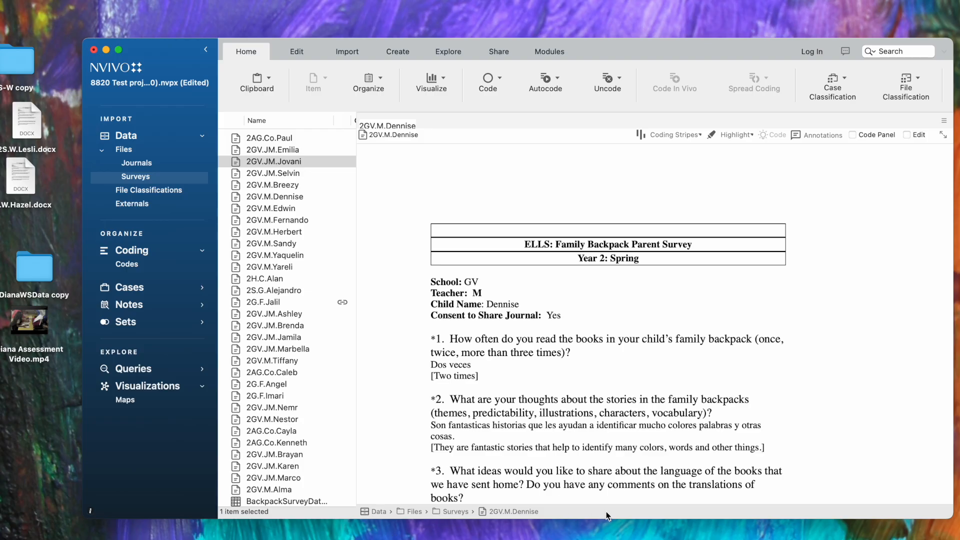
mouse_move(381, 516)
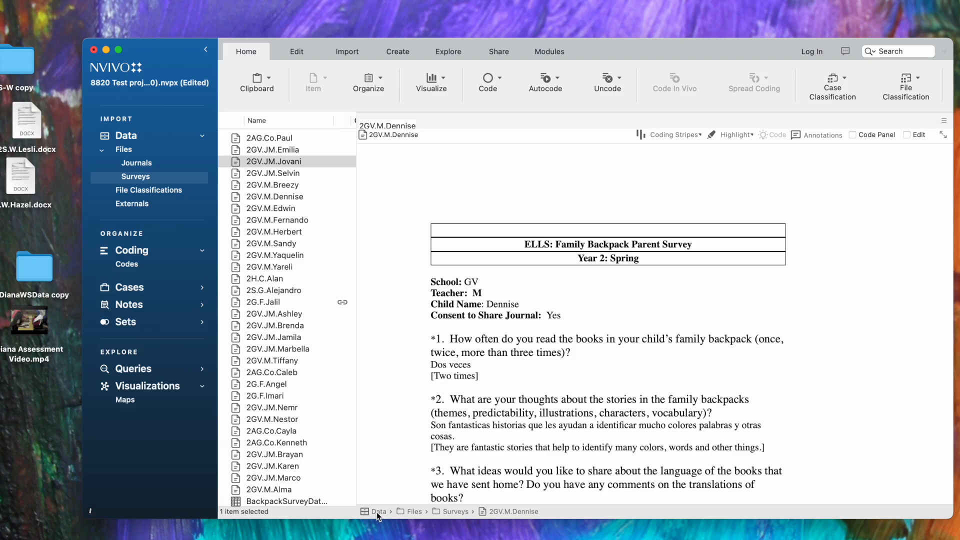
mouse_move(389, 516)
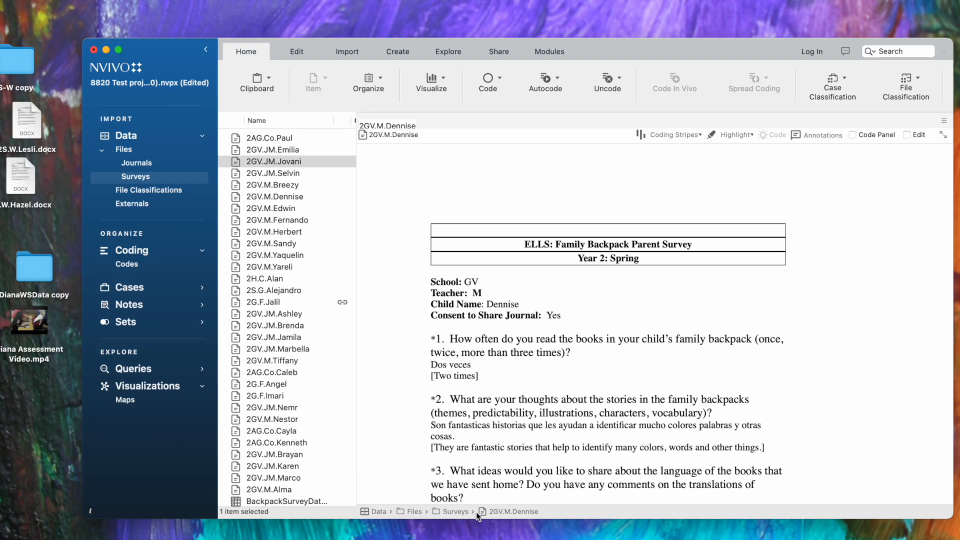
mouse_move(493, 516)
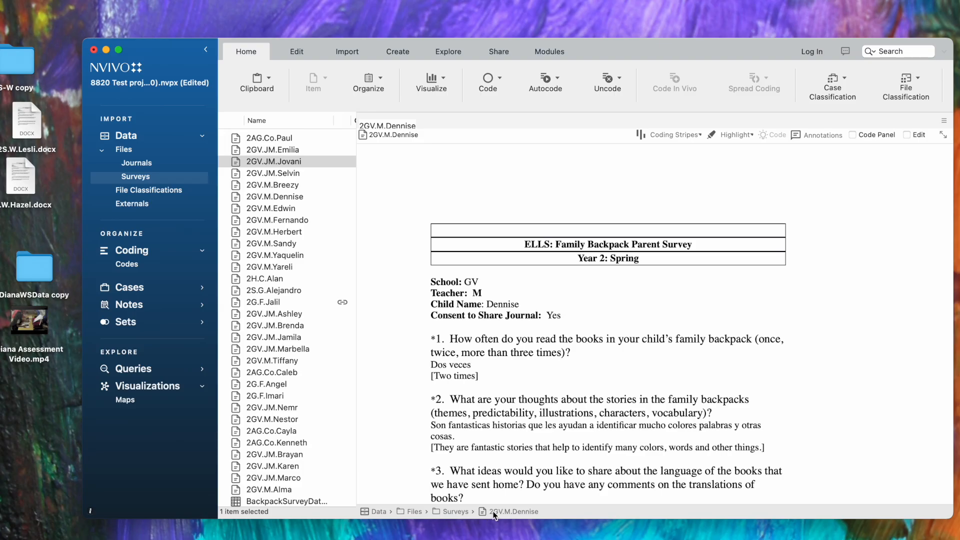
mouse_move(469, 490)
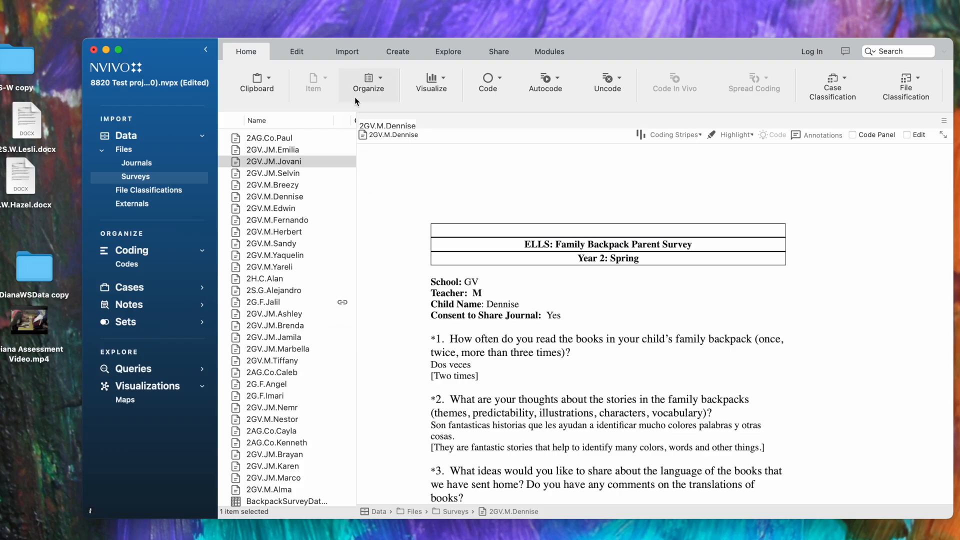
Import the Word document 2S.W.Hazel.docx from the Desktop into the Surveys folder.
left_click(347, 51)
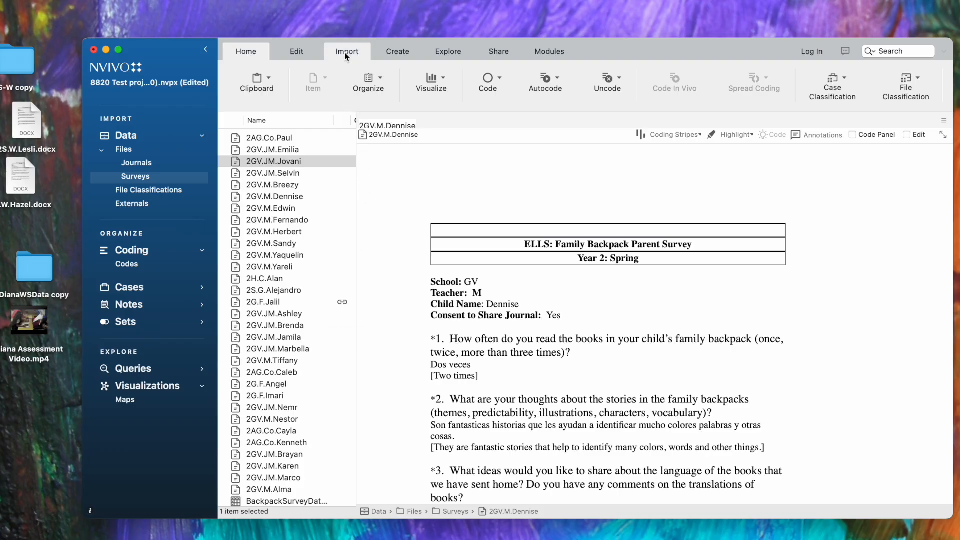
left_click(347, 51)
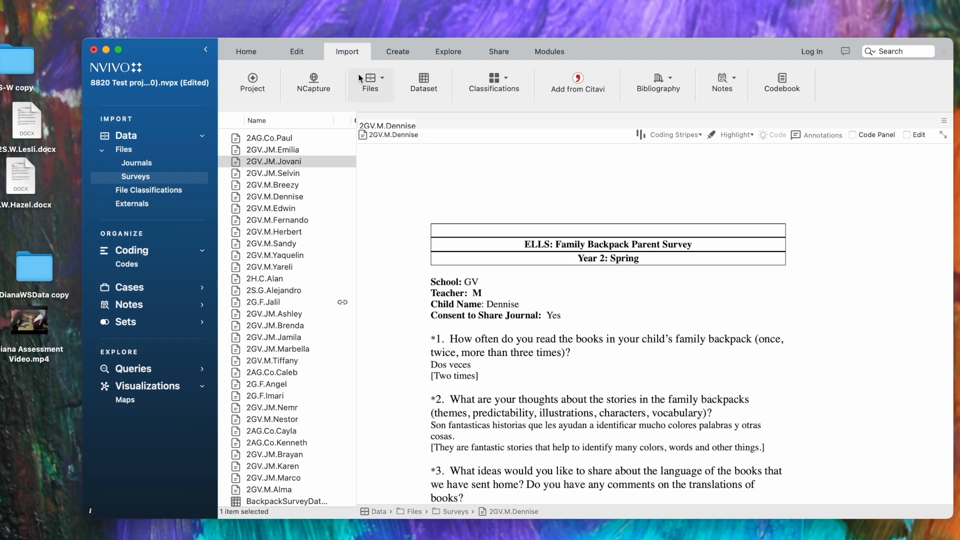
left_click(370, 83)
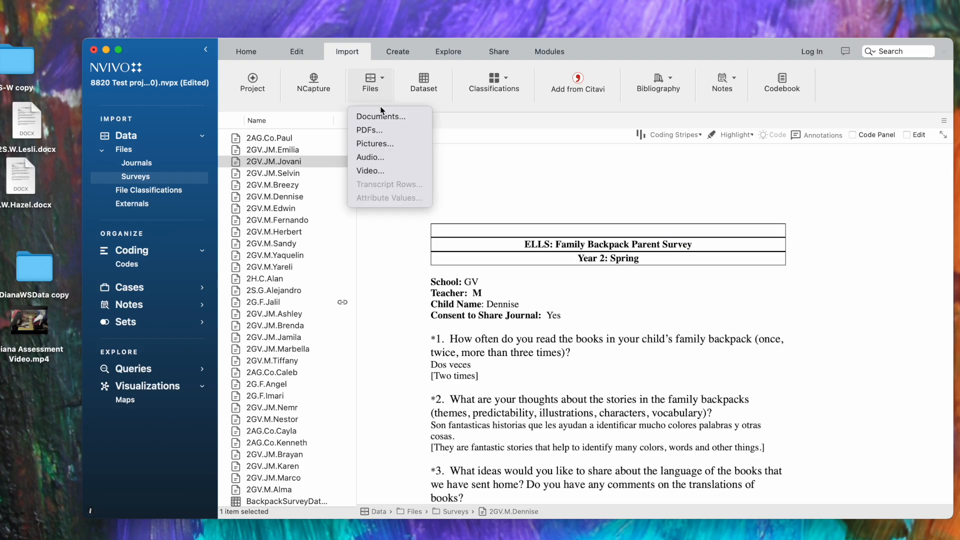
mouse_move(380, 116)
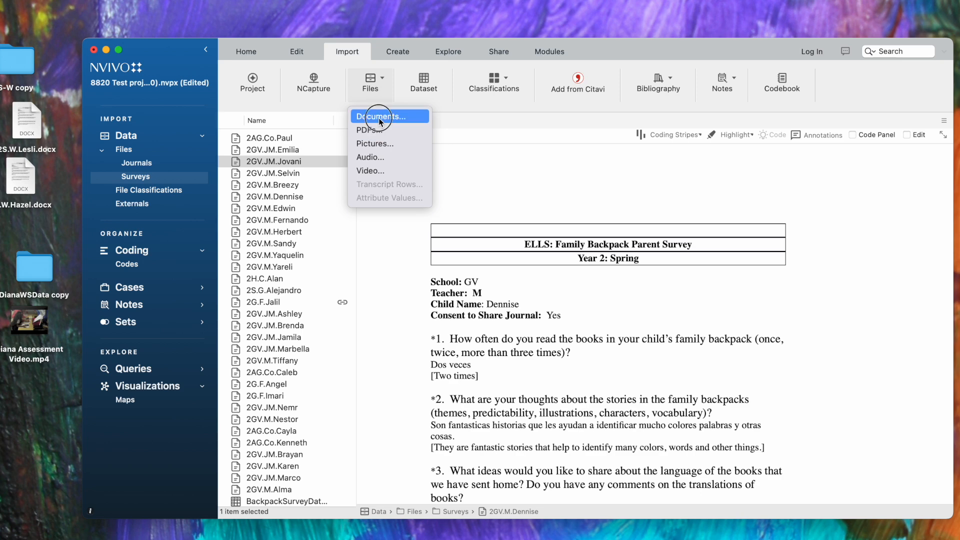
left_click(378, 116)
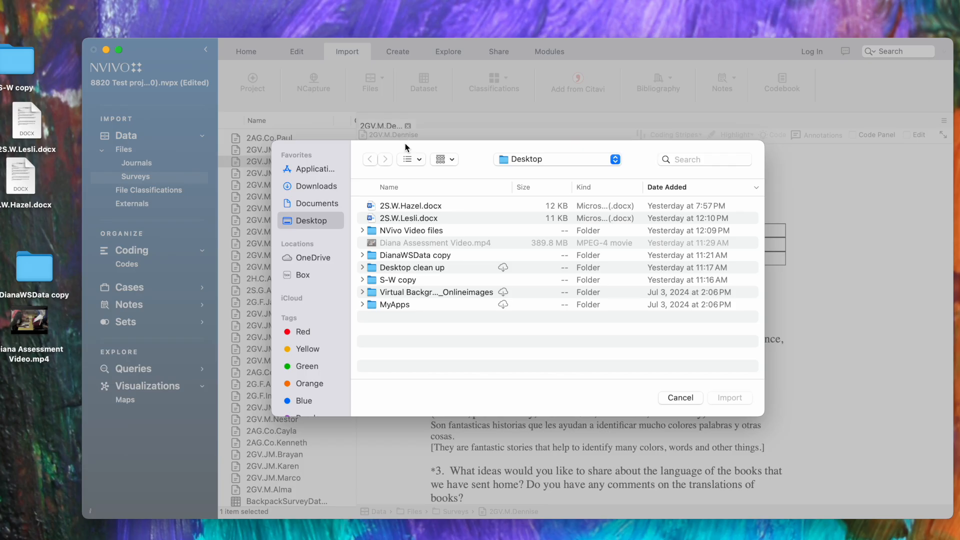
mouse_move(386, 245)
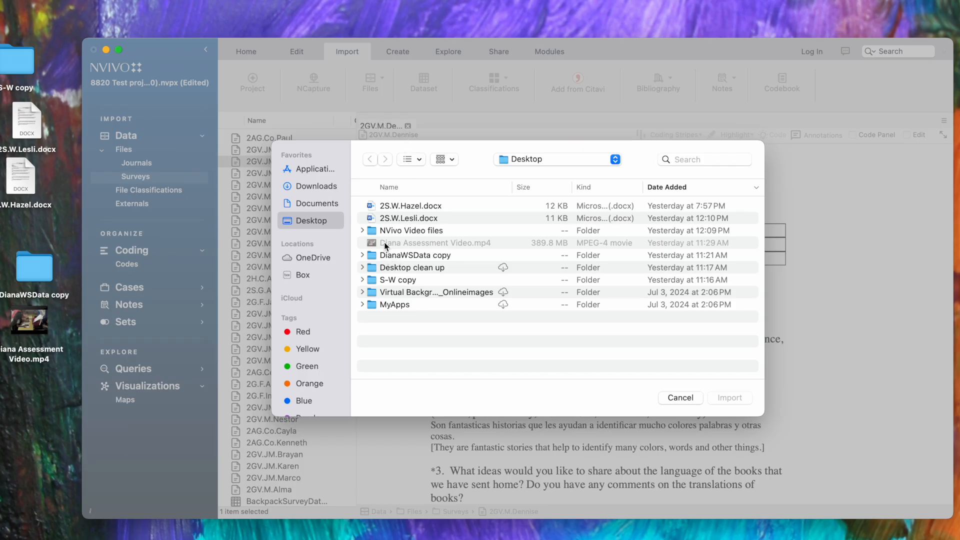
mouse_move(309, 199)
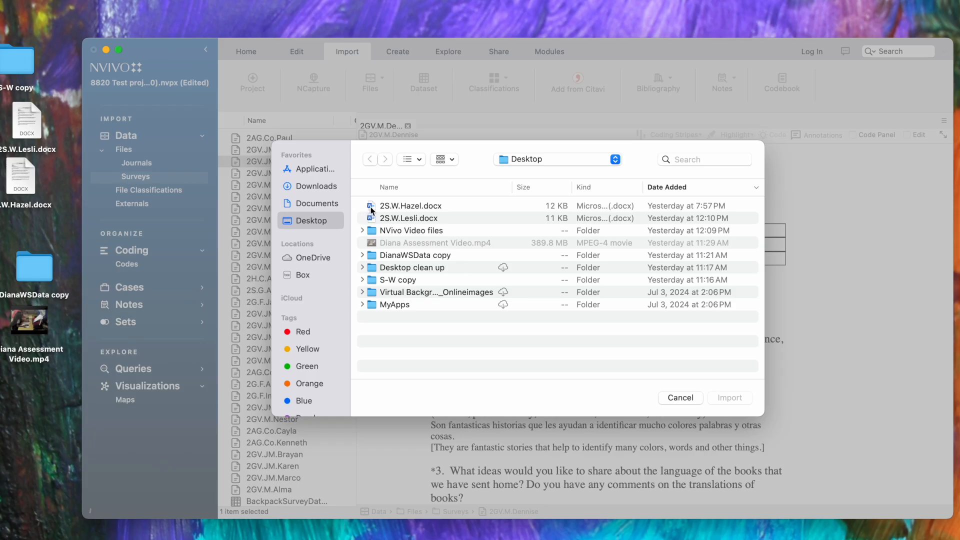
left_click(411, 205)
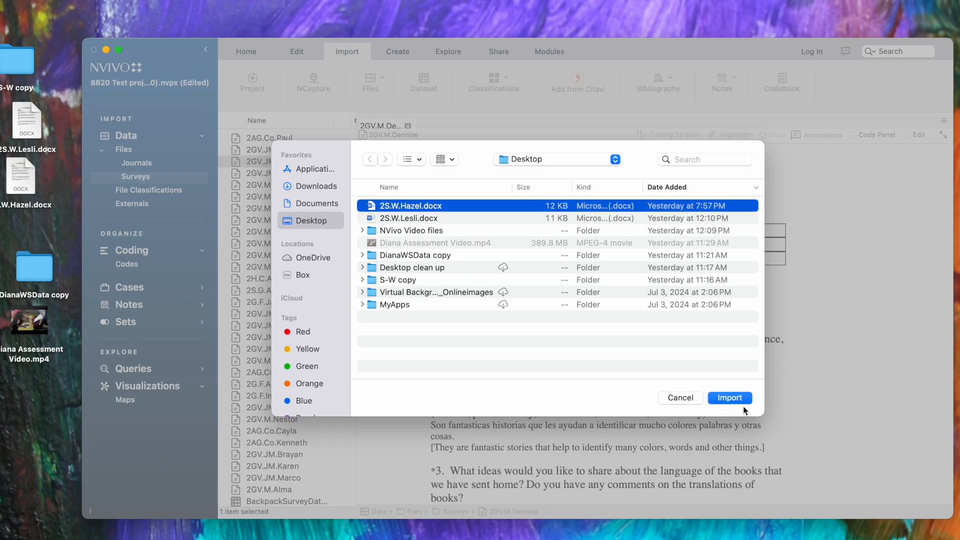
left_click(729, 397)
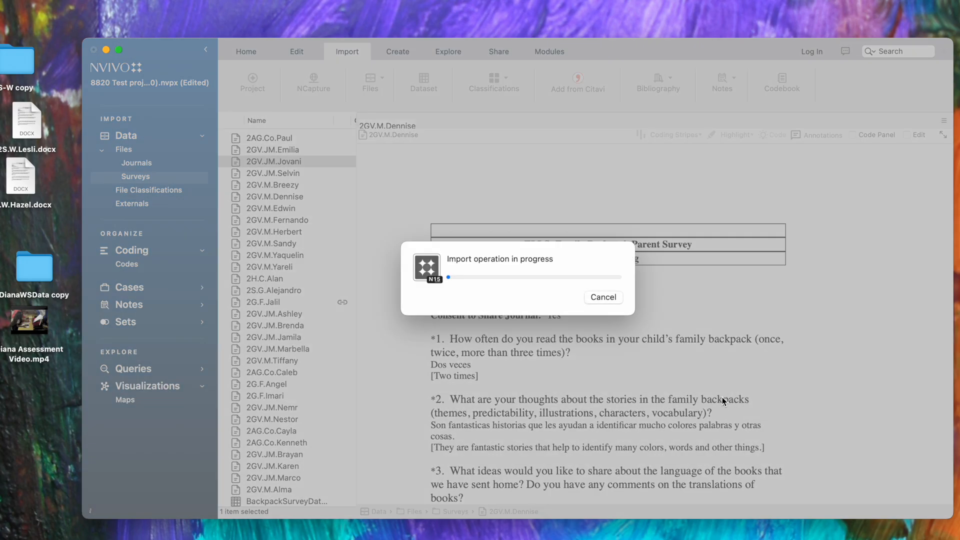
mouse_move(719, 400)
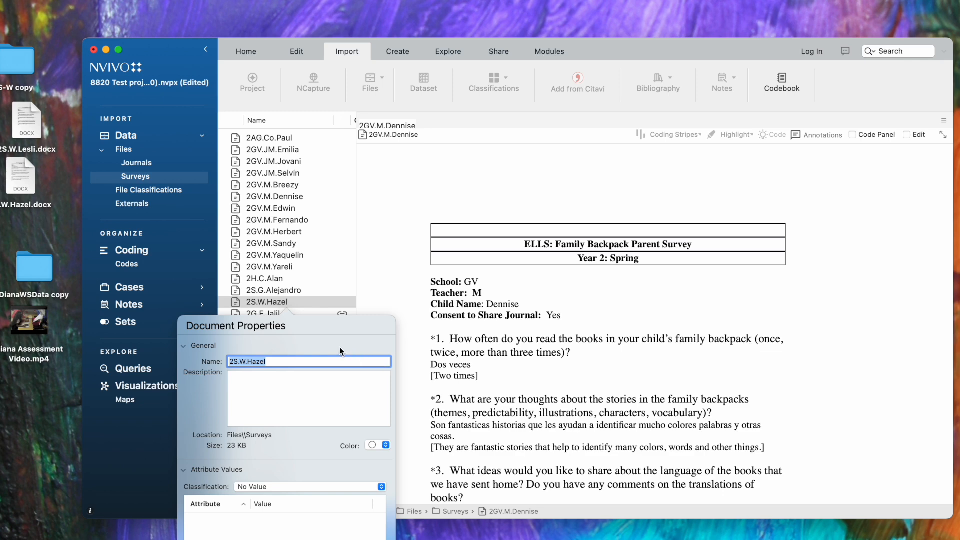
mouse_move(293, 356)
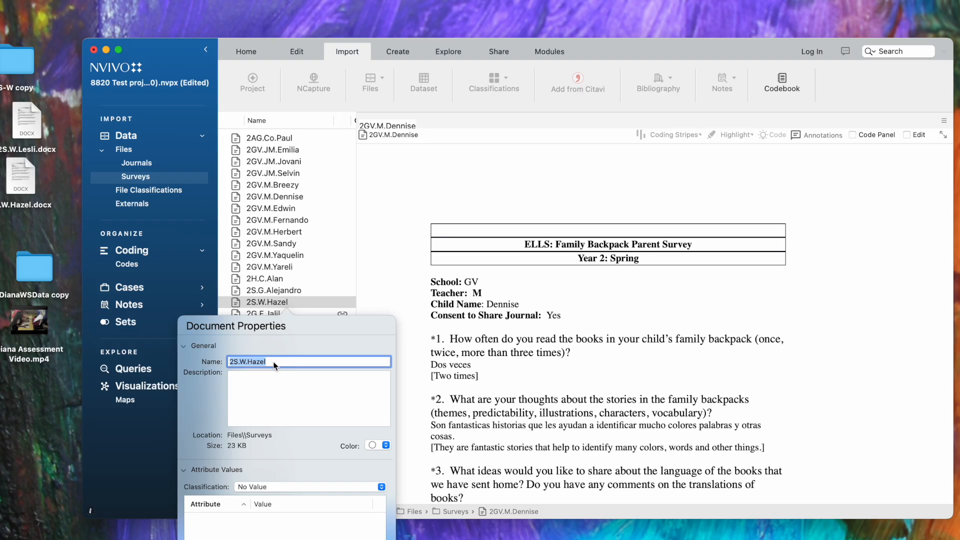
mouse_move(242, 381)
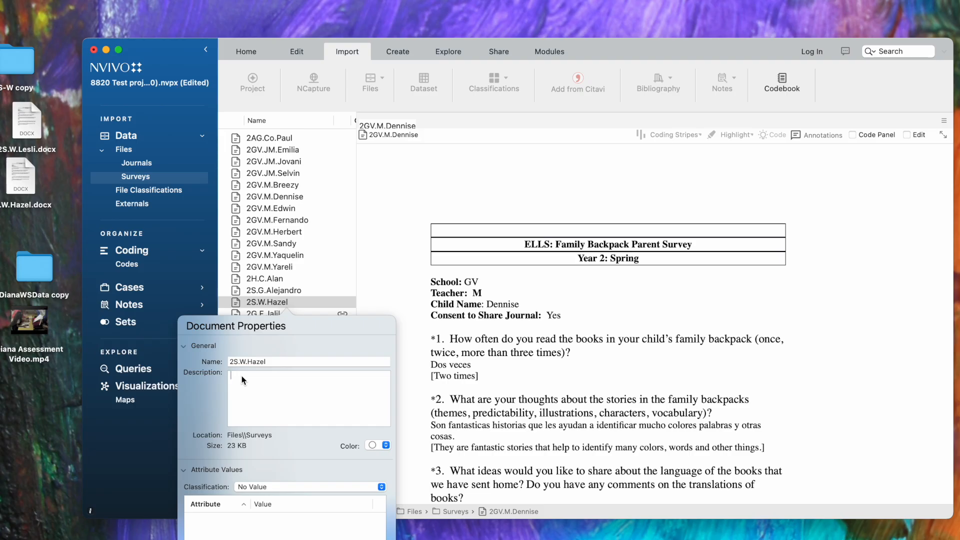
Enter a 'Survey from ba...' description in the 2S.W.Hazel Document Properties.
type("surve")
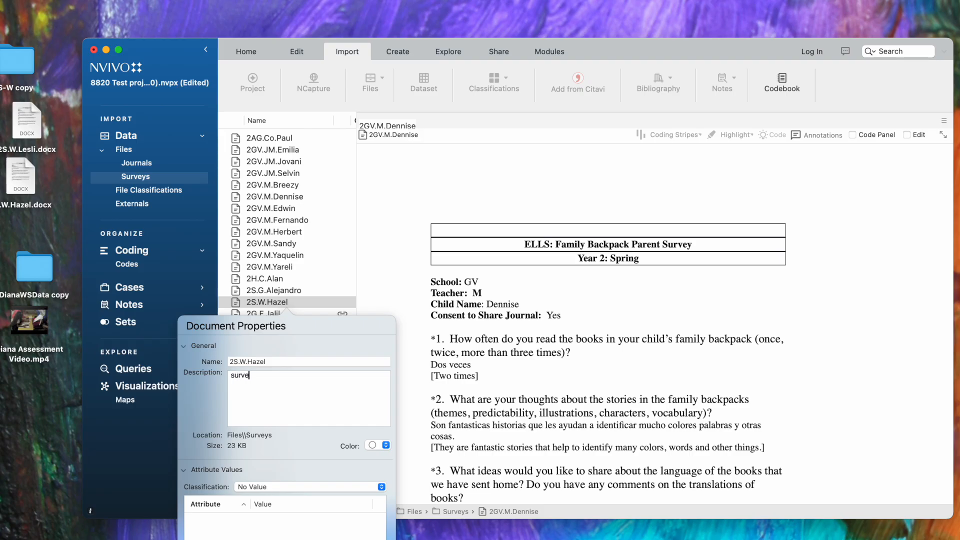
type("Survey from ba")
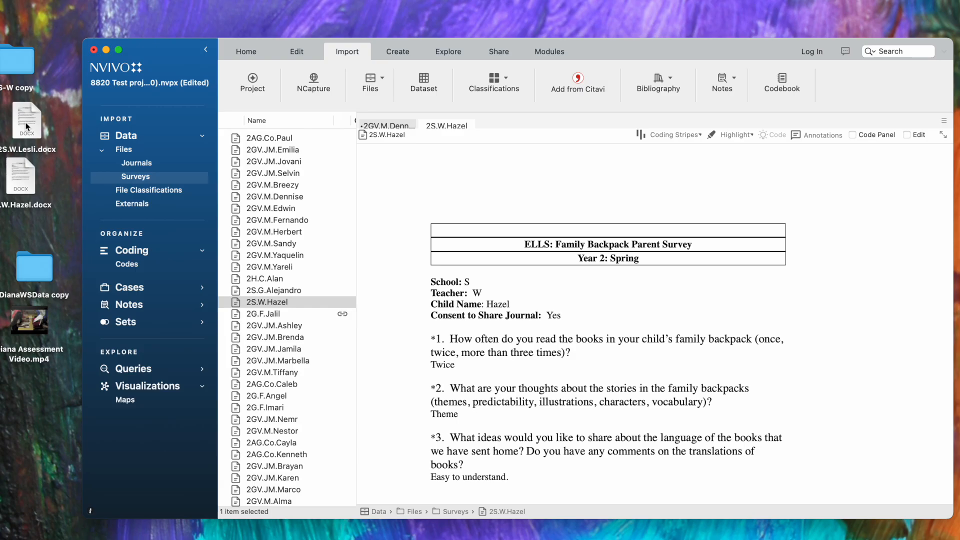
mouse_move(23, 111)
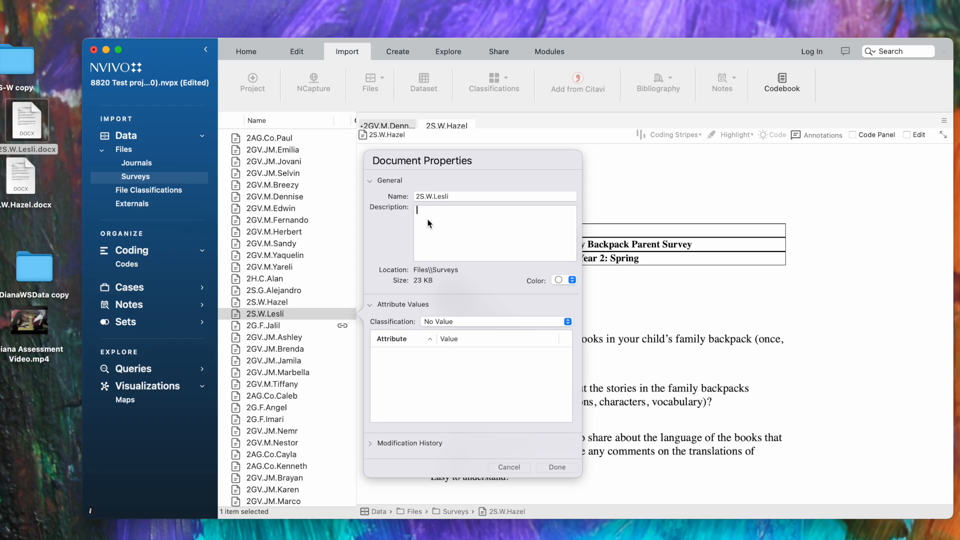
Describe the 2S.W.Lesli survey as 'Backpack survey' and confirm its properties.
type("backp")
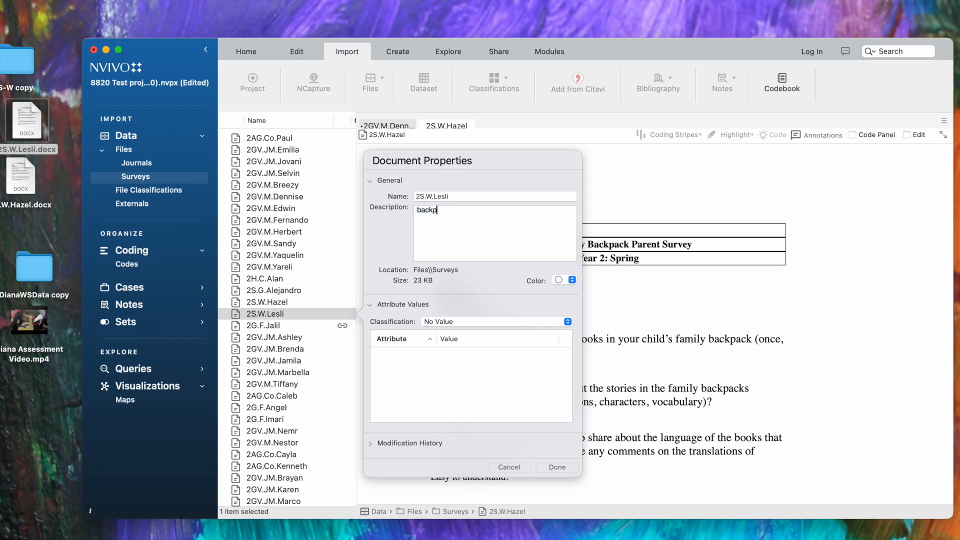
type("Backpack survey")
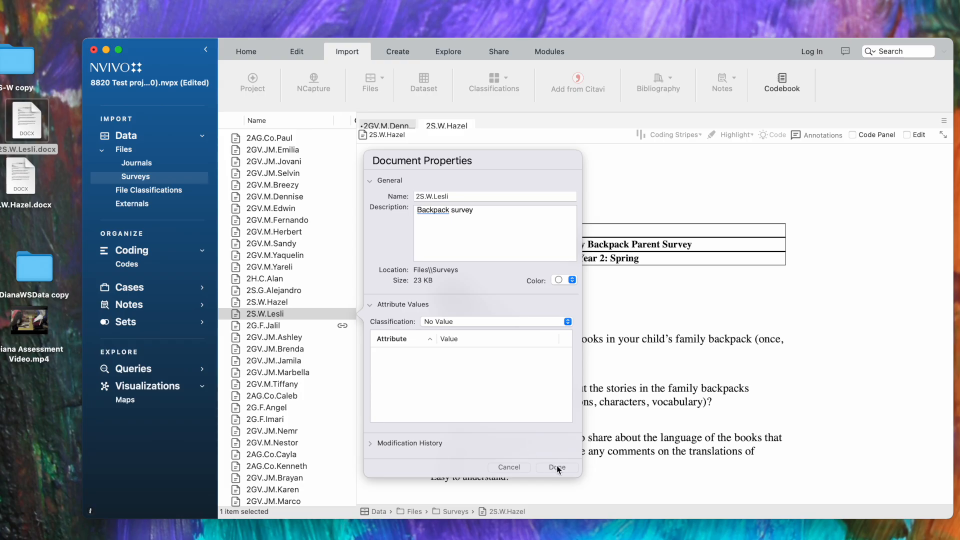
left_click(556, 467)
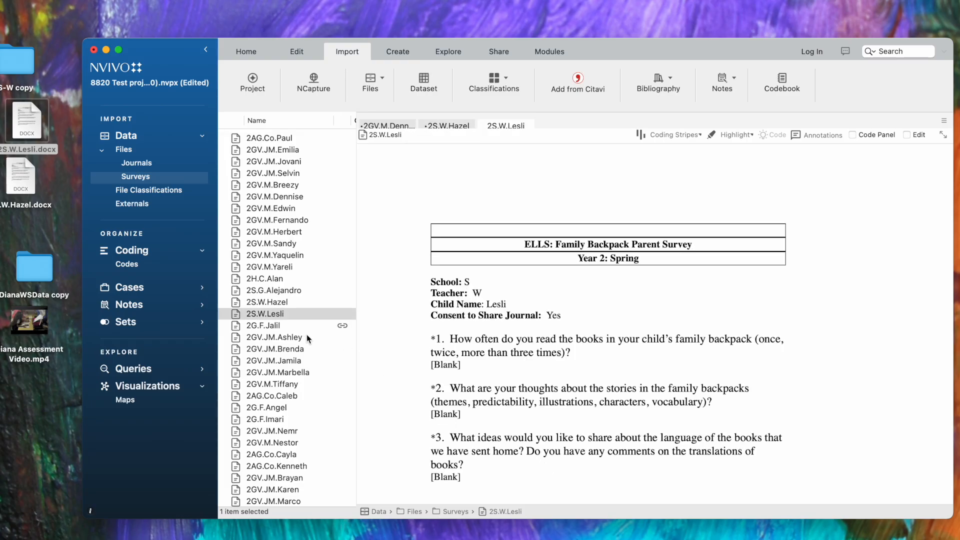
mouse_move(159, 173)
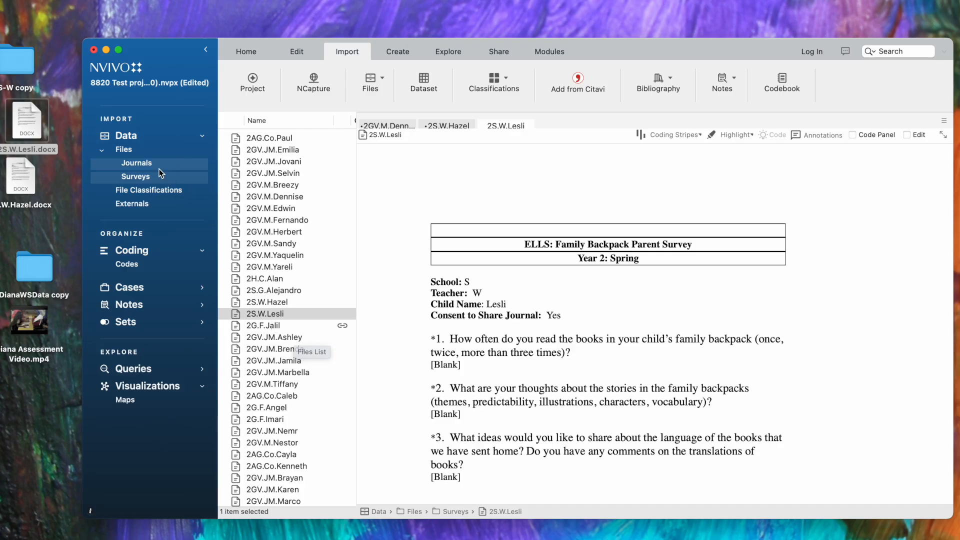
mouse_move(152, 173)
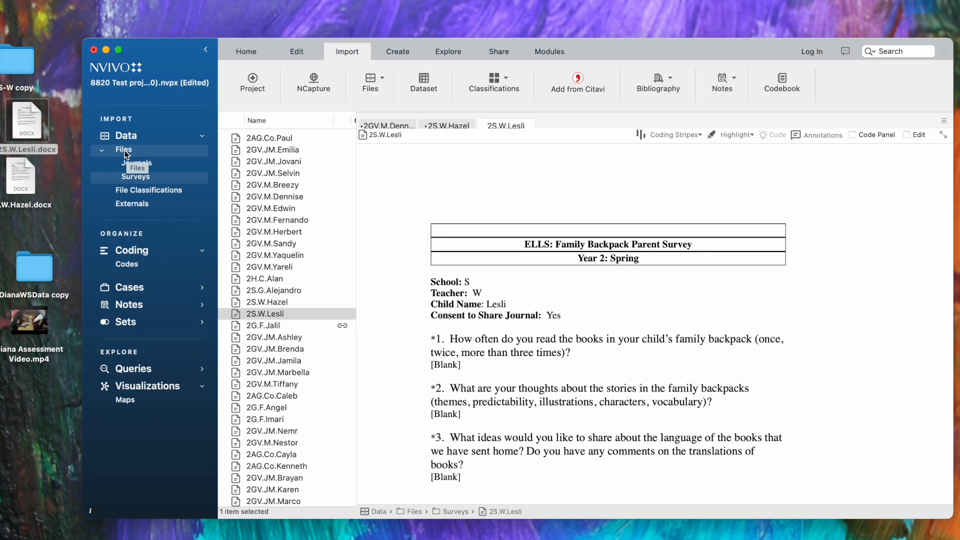
Select the Files folder to show its overview help page.
left_click(124, 150)
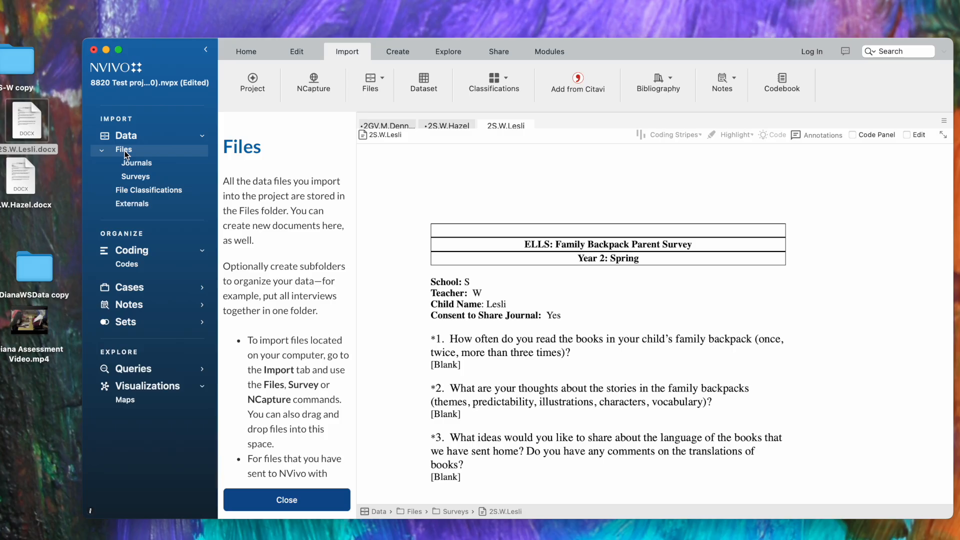
mouse_move(124, 156)
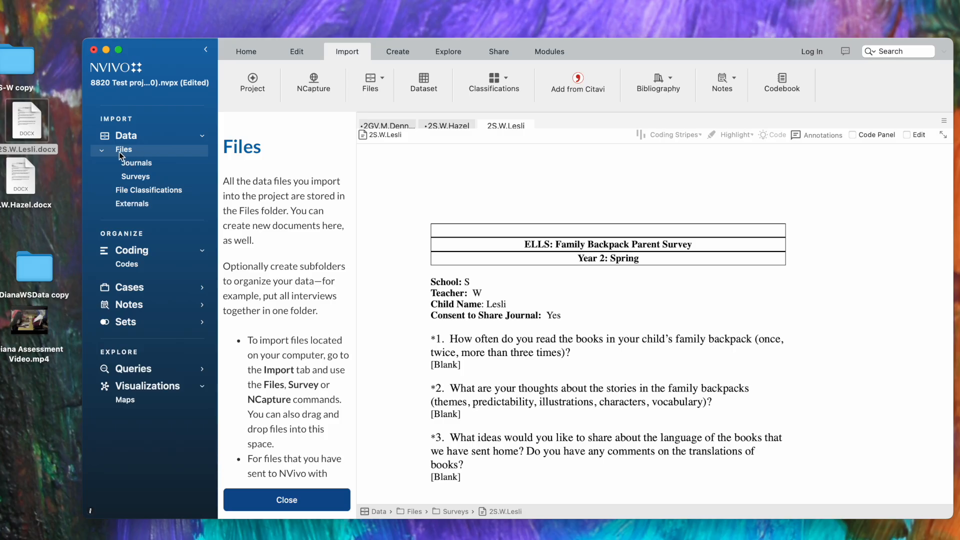
mouse_move(125, 156)
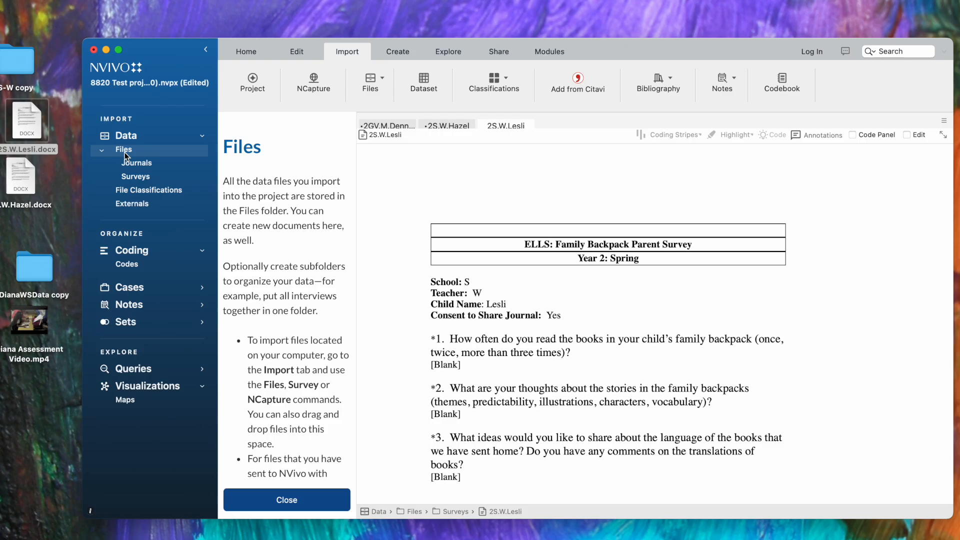
Show the Files folder's context actions, including New Folder and static set.
right_click(124, 150)
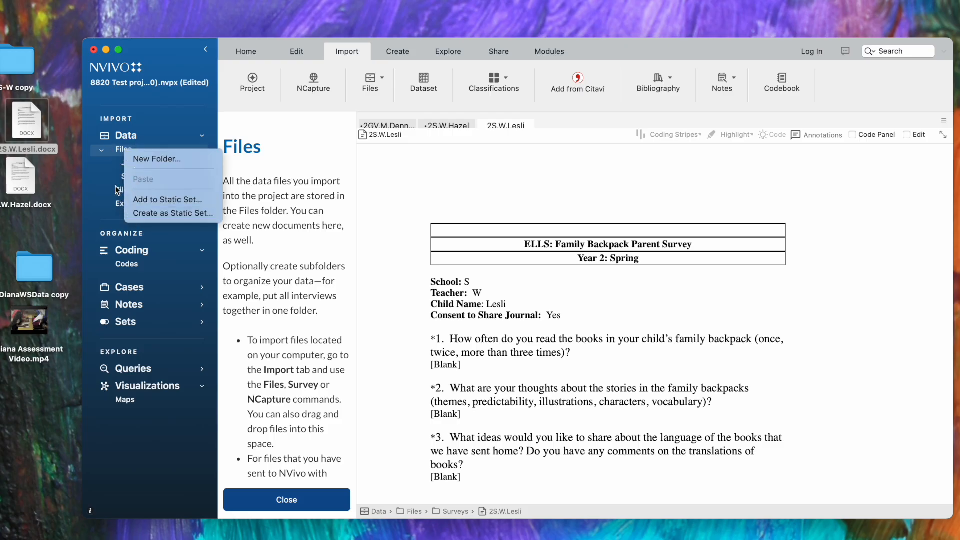
mouse_move(102, 170)
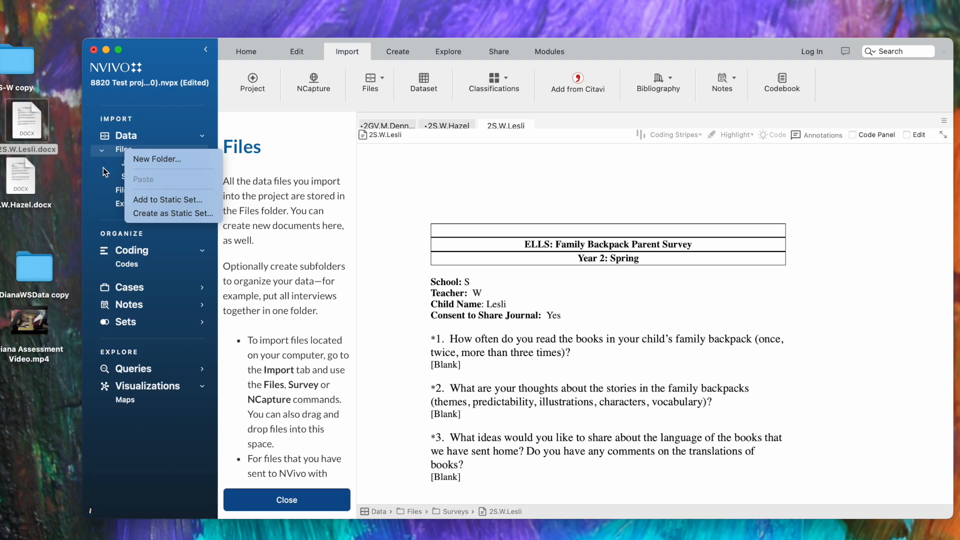
mouse_move(241, 80)
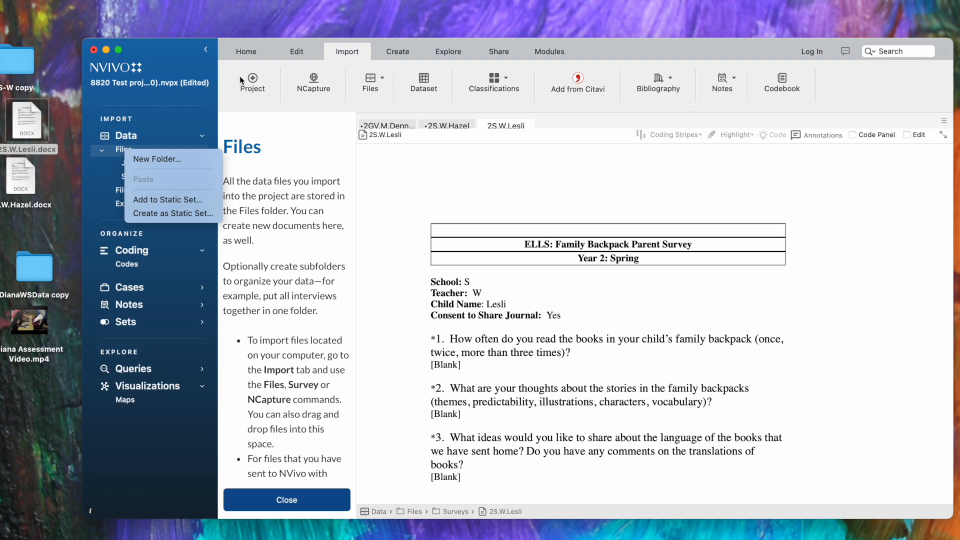
mouse_move(276, 94)
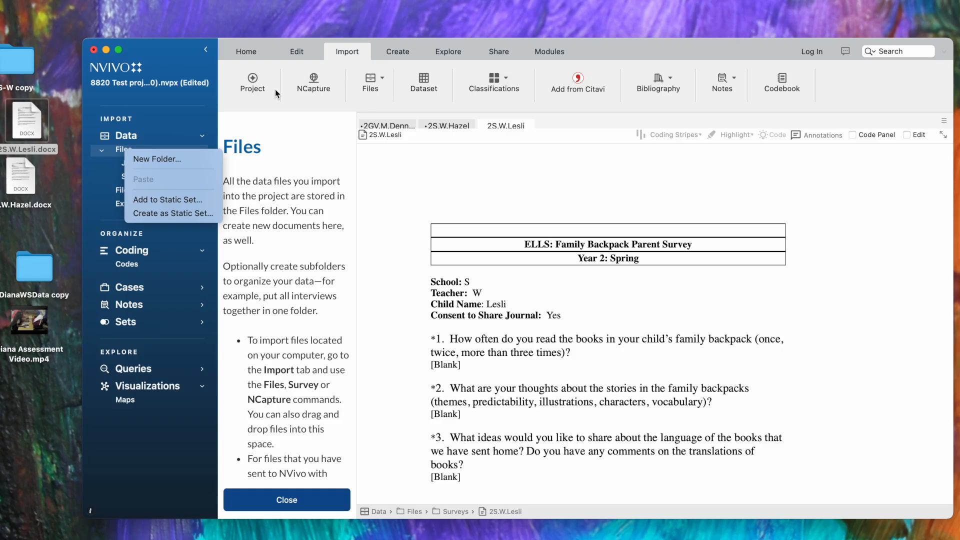
mouse_move(378, 63)
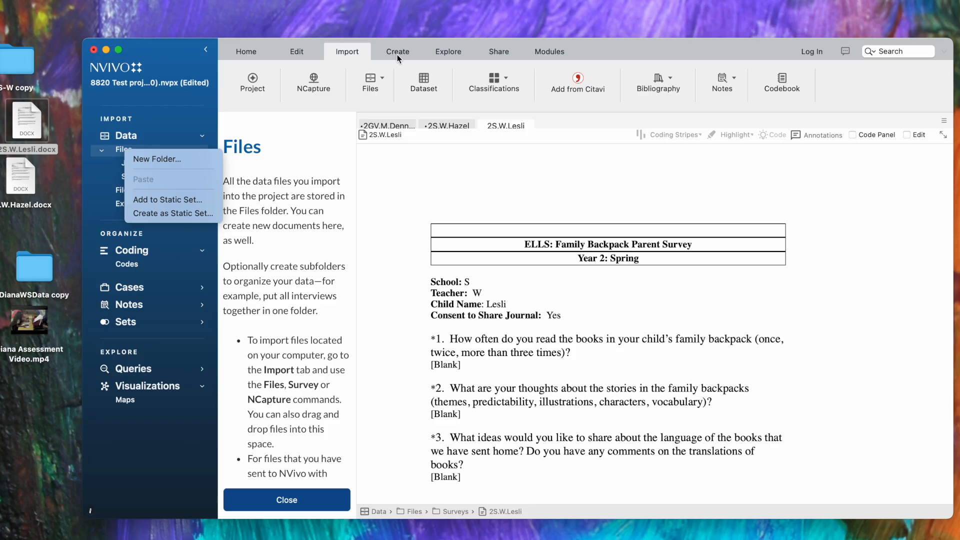
mouse_move(280, 151)
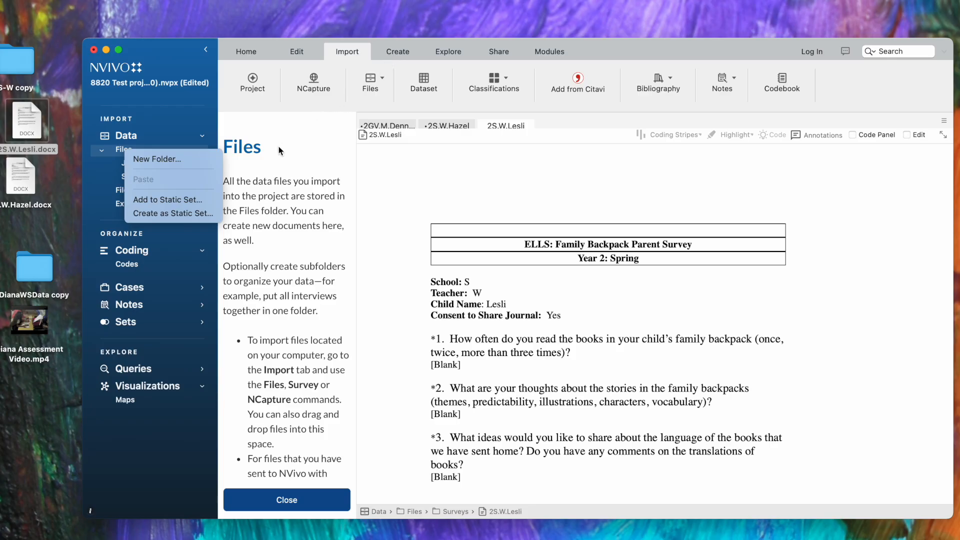
mouse_move(165, 159)
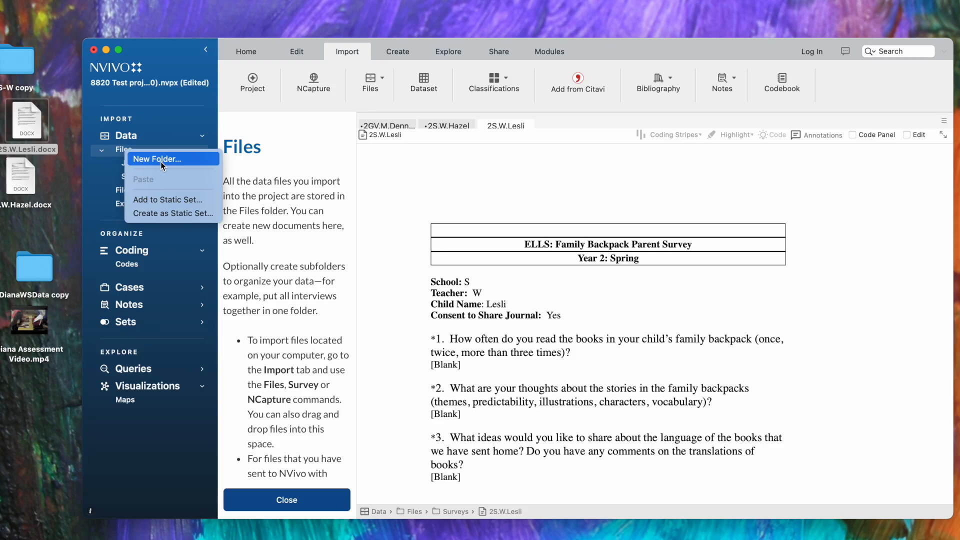
Start a new subfolder under Files named 'Video Data'.
left_click(156, 159)
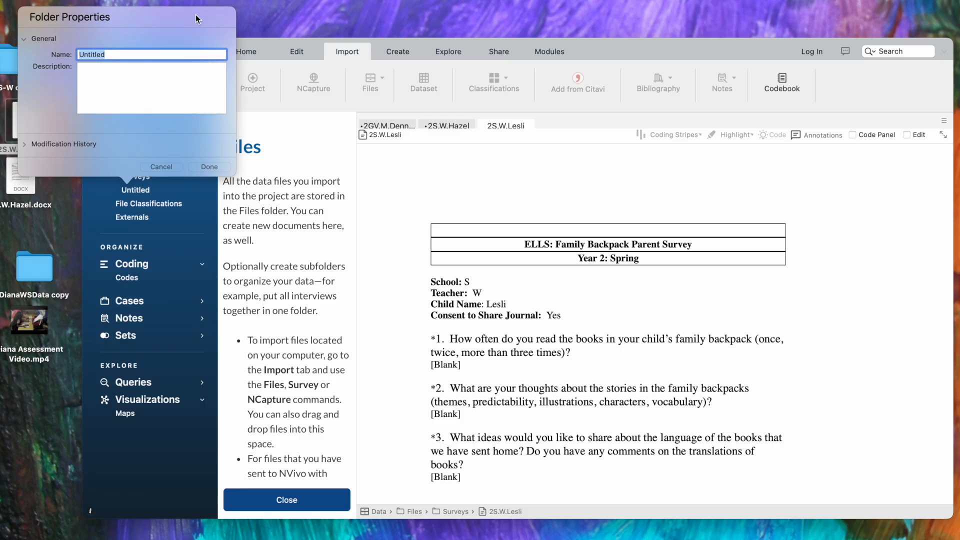
mouse_move(239, 100)
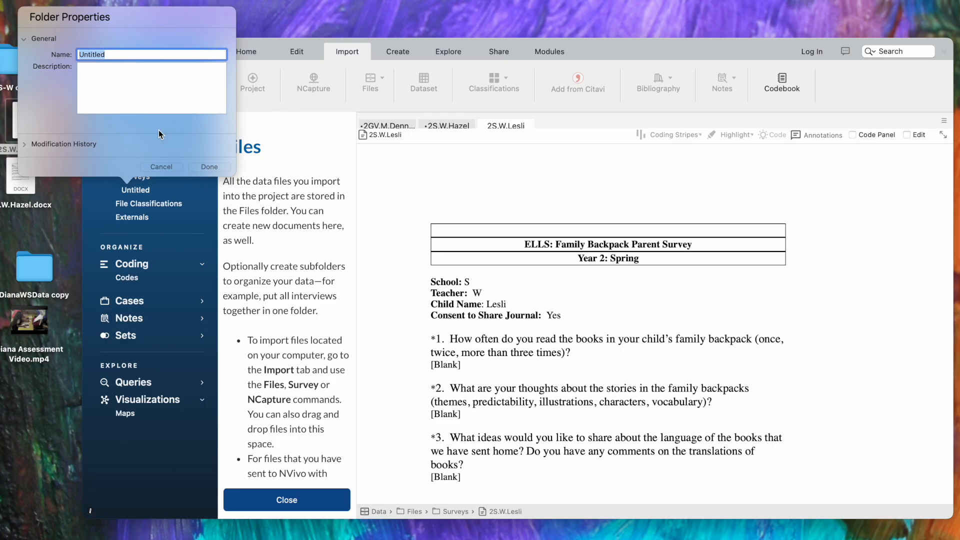
type("V")
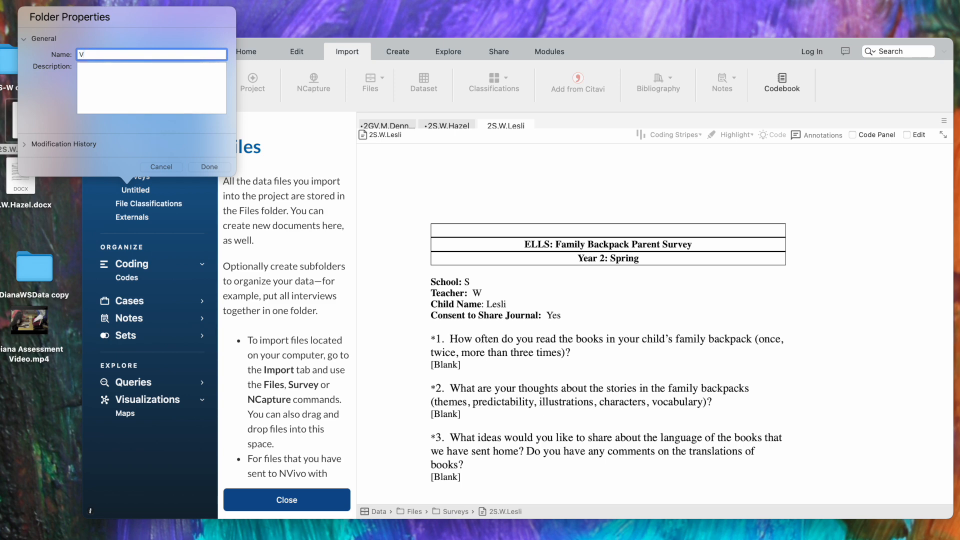
type("ideo Data")
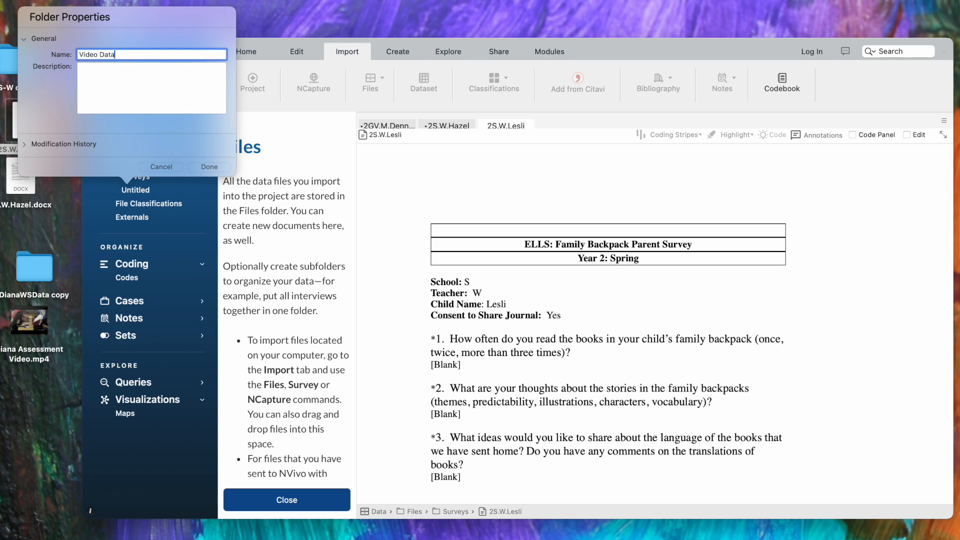
Confirm the Video Data folder and select it, showing it empty.
left_click(209, 167)
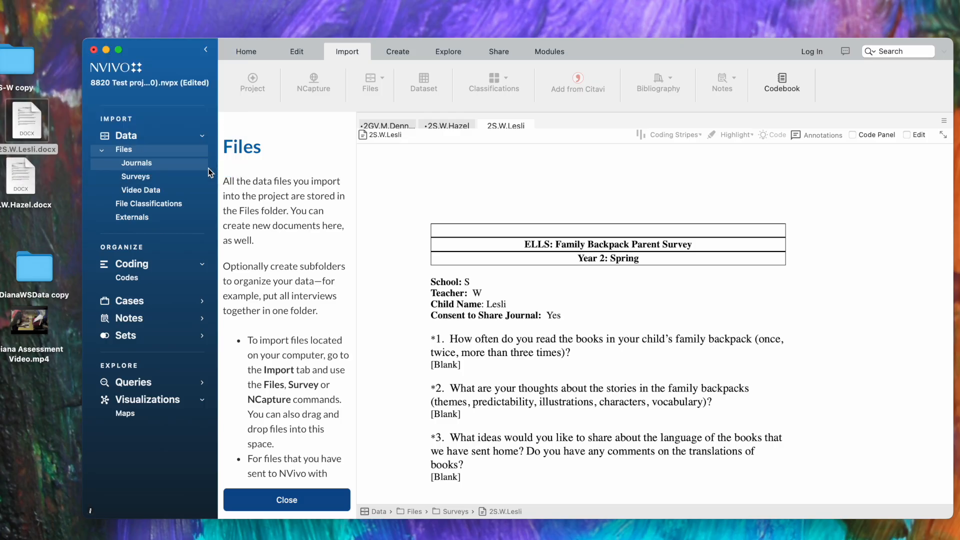
mouse_move(140, 190)
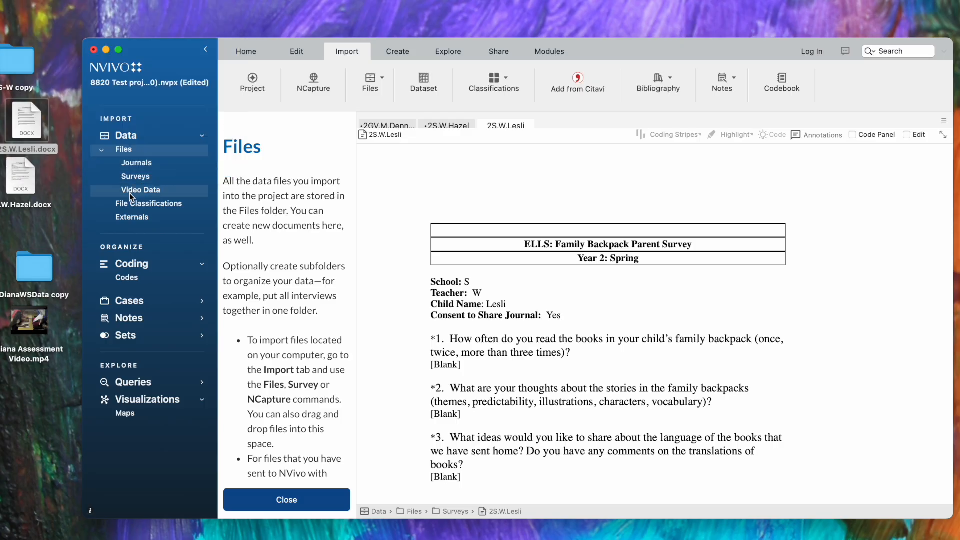
mouse_move(141, 196)
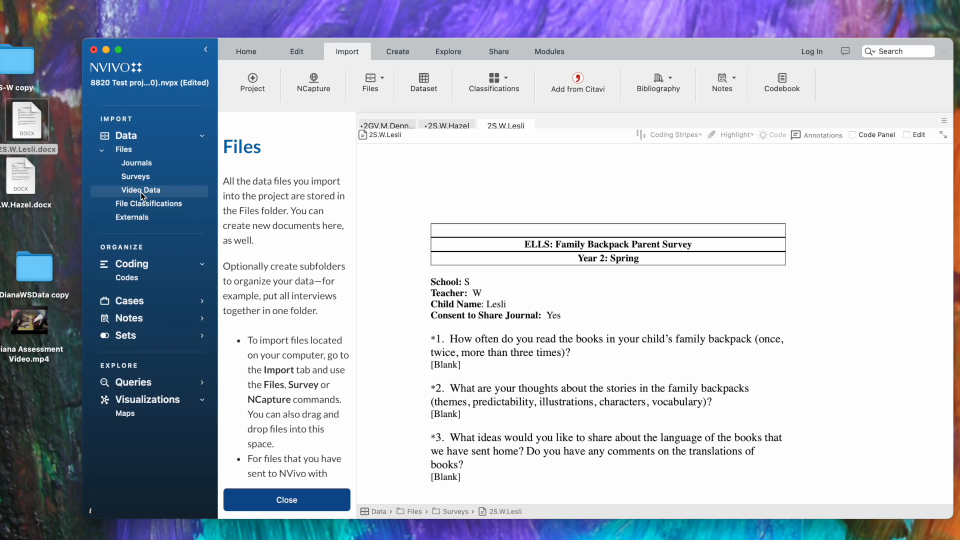
left_click(286, 500)
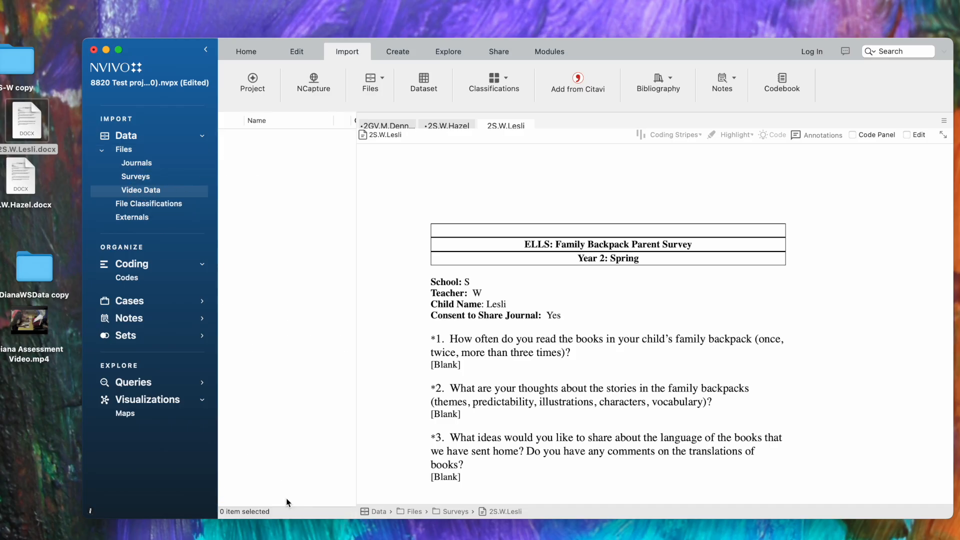
mouse_move(171, 203)
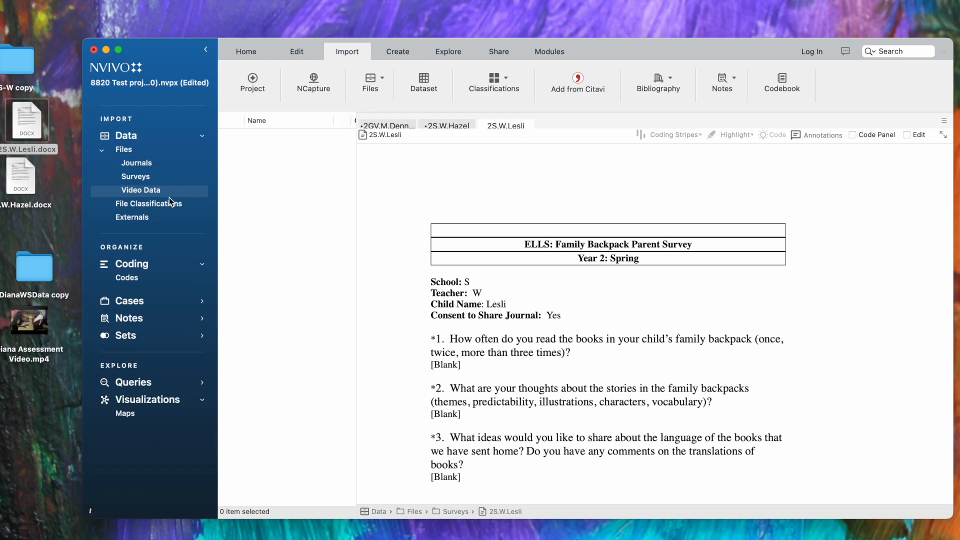
mouse_move(257, 458)
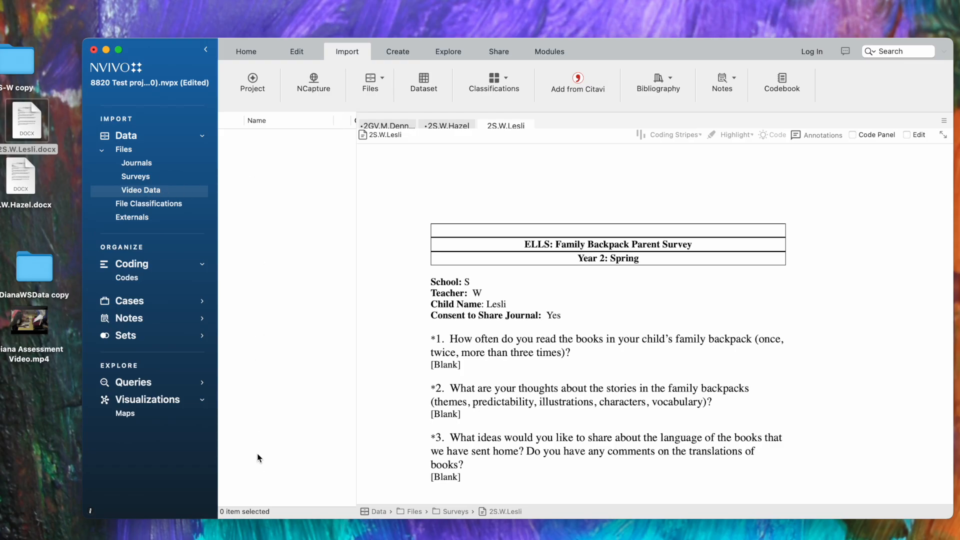
mouse_move(273, 160)
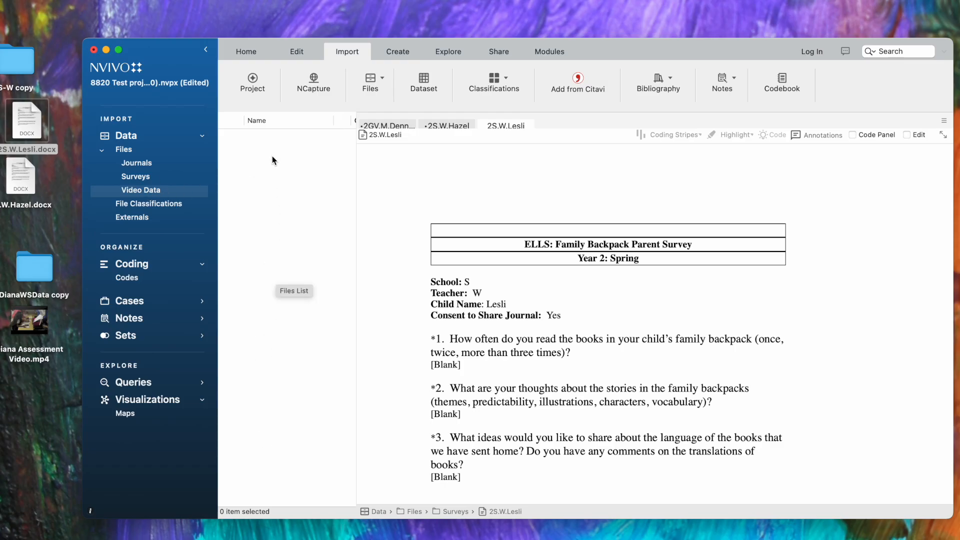
mouse_move(239, 182)
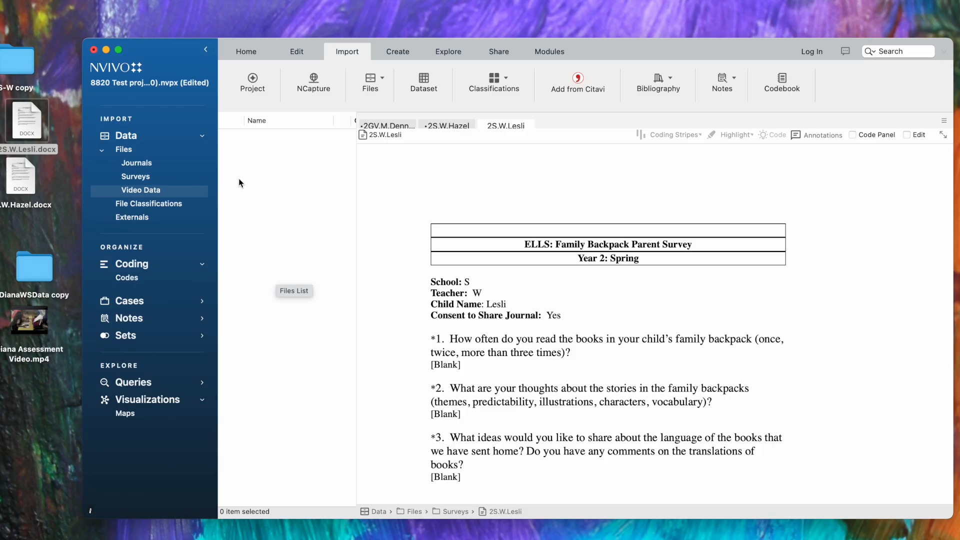
mouse_move(28, 320)
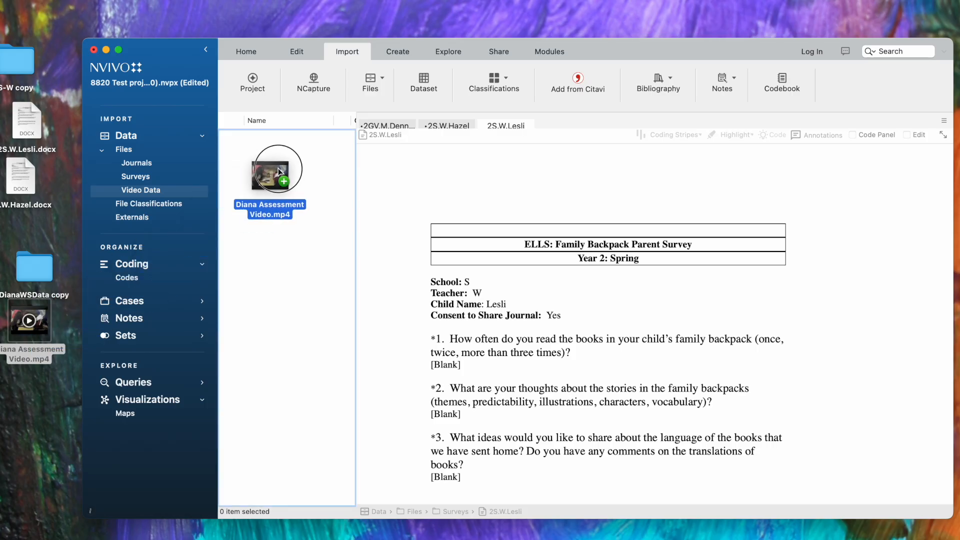
Enter the description 'Write start assessment' for the Diana Assessment Video and confirm with Done.
left_click(277, 170)
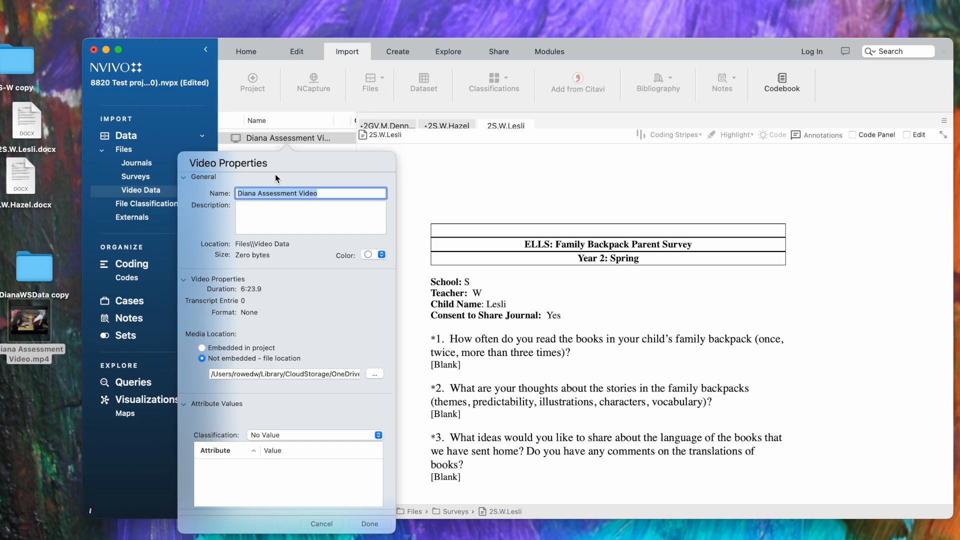
mouse_move(269, 185)
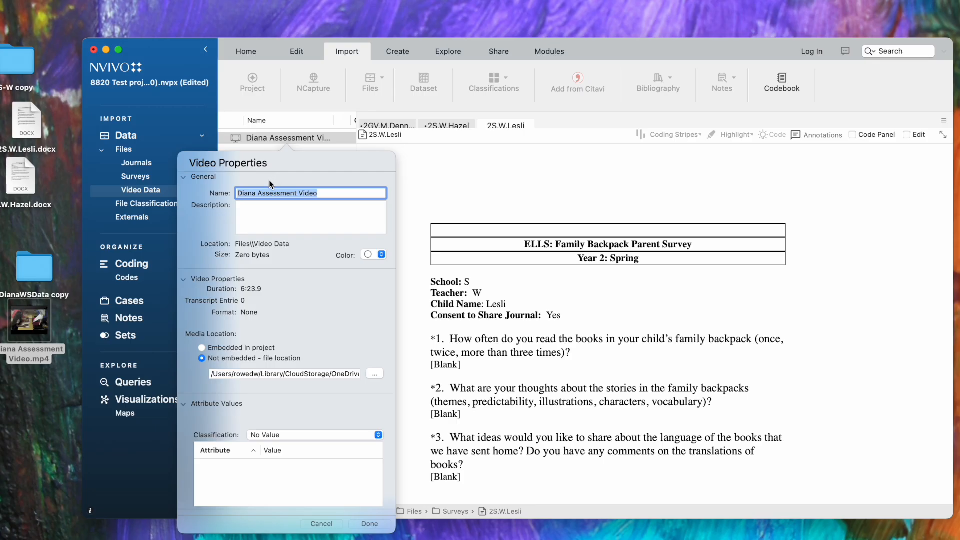
mouse_move(246, 278)
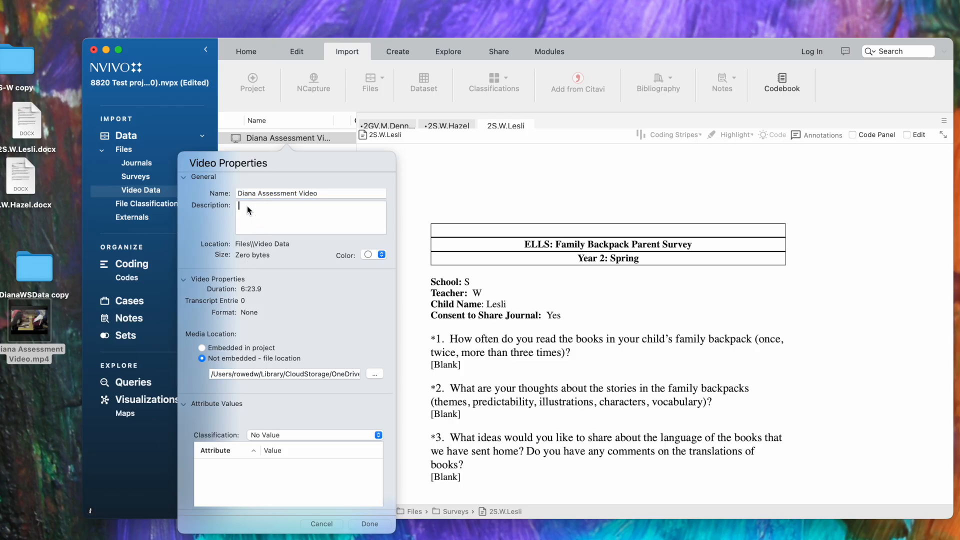
type("writei start asssess")
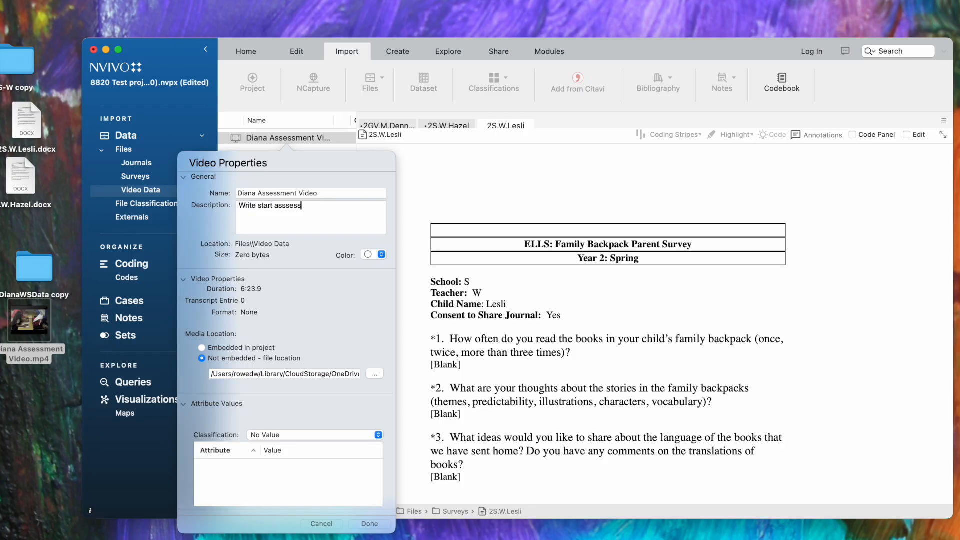
type("ment")
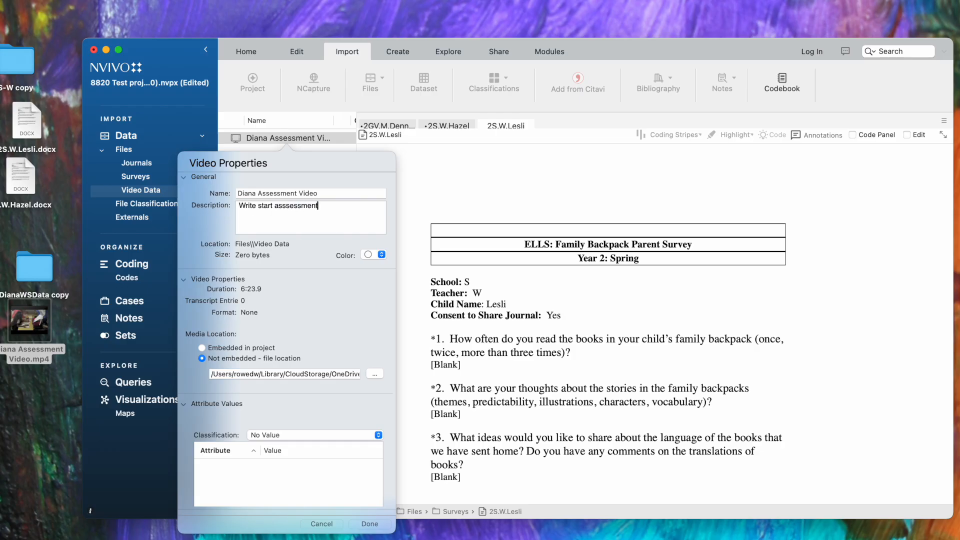
left_click(370, 524)
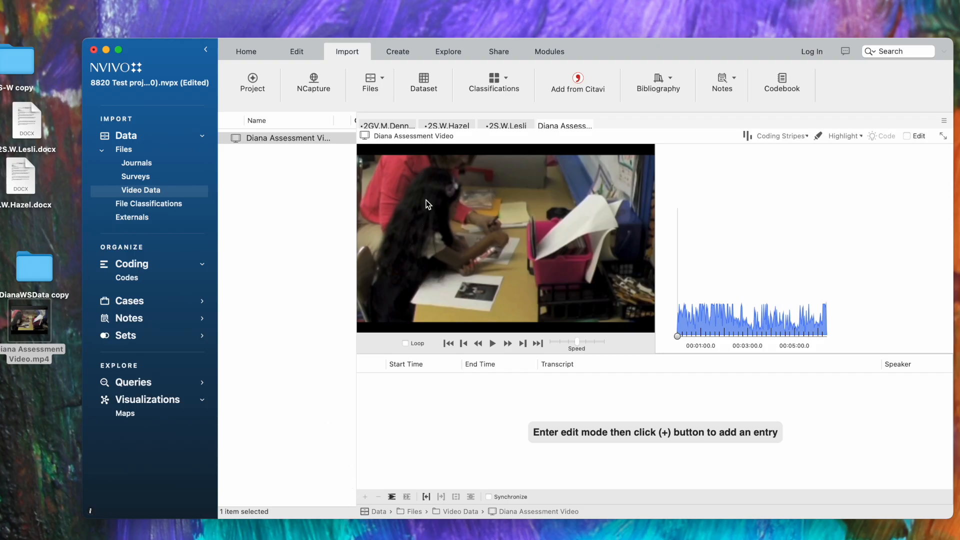
mouse_move(438, 257)
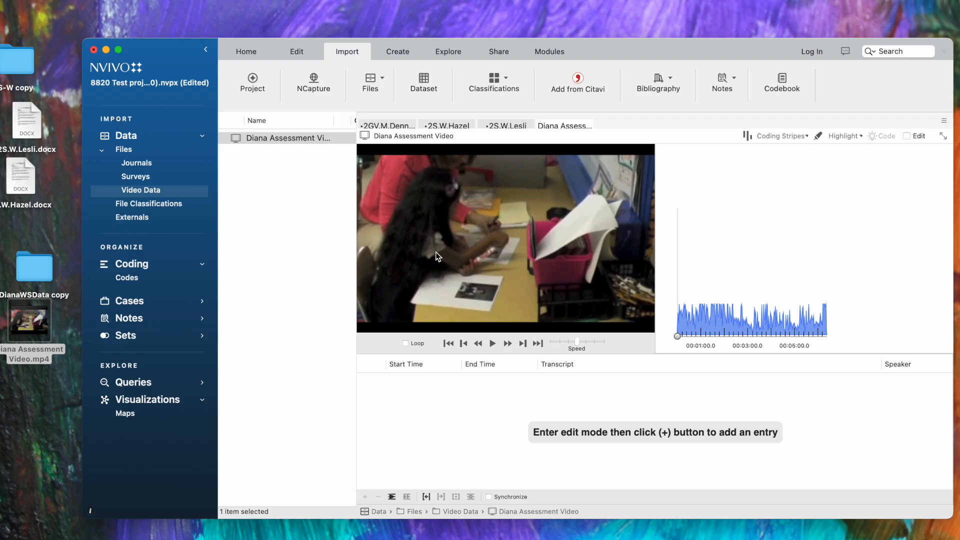
mouse_move(447, 261)
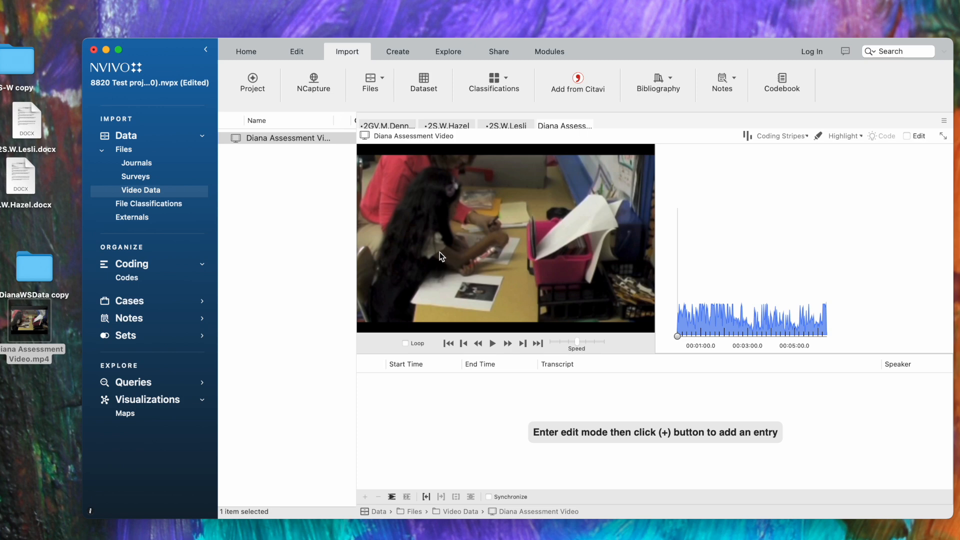
mouse_move(446, 261)
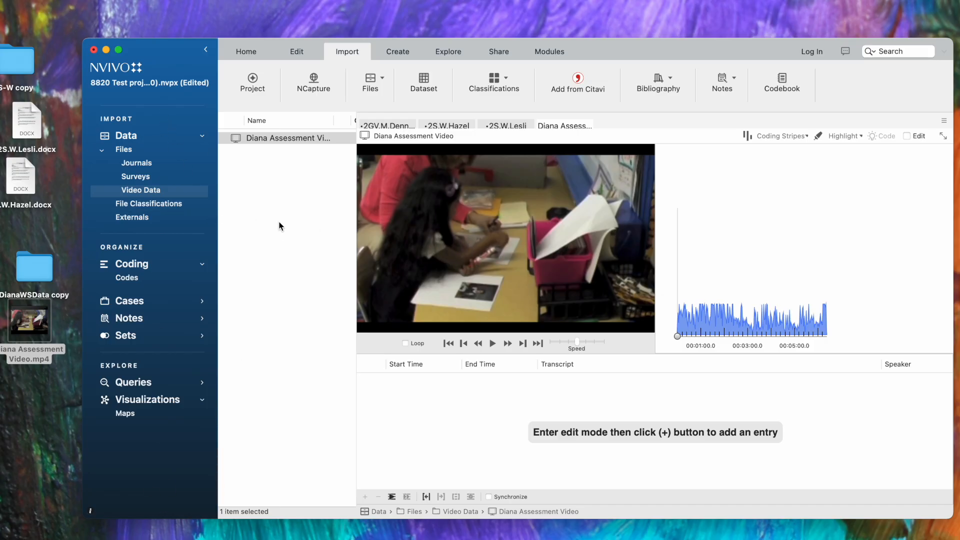
mouse_move(463, 264)
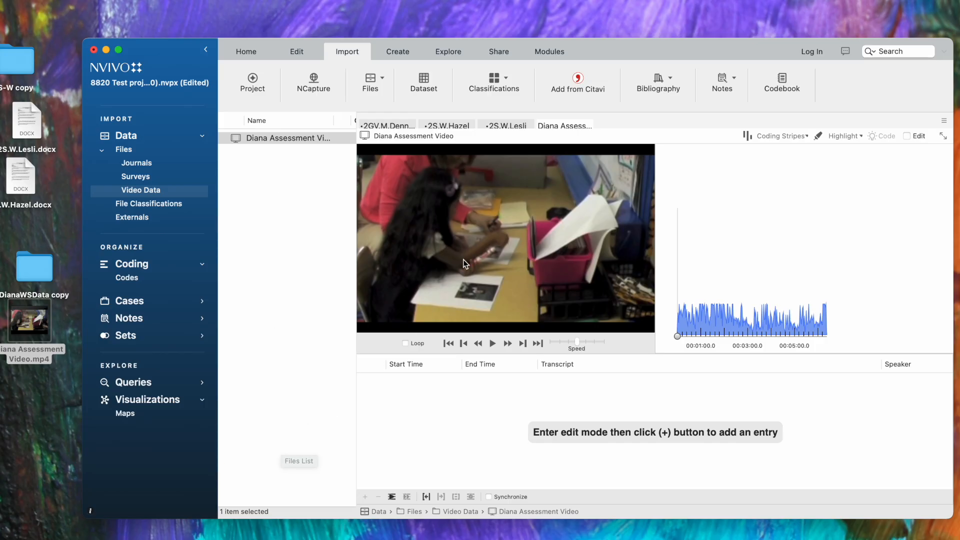
mouse_move(318, 214)
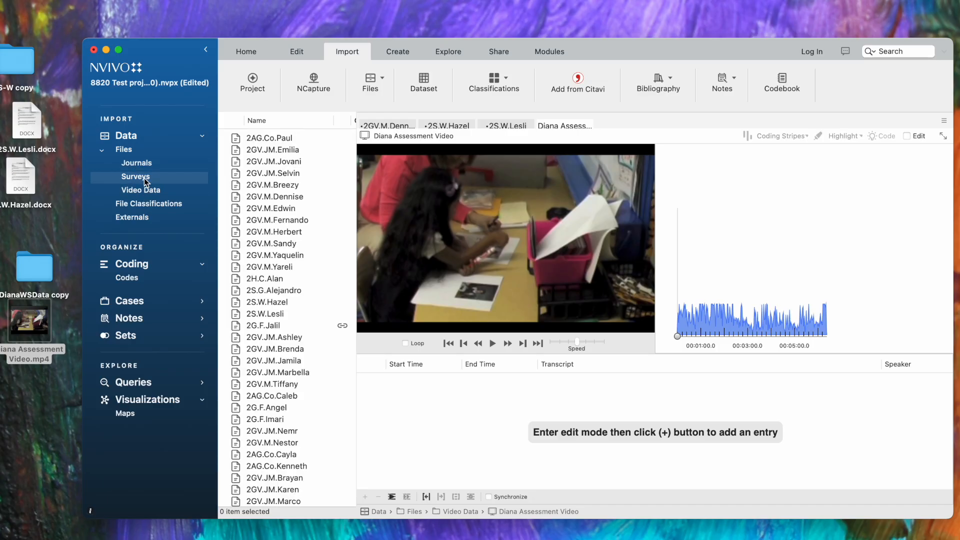
Show the Codes list and view the survey references coded to ListenToChild and Like About Book.
left_click(137, 162)
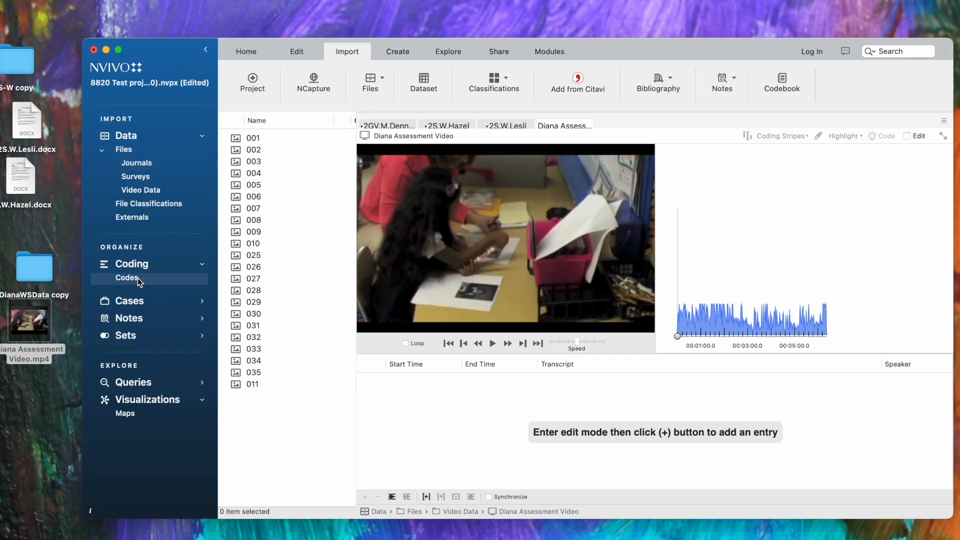
left_click(127, 277)
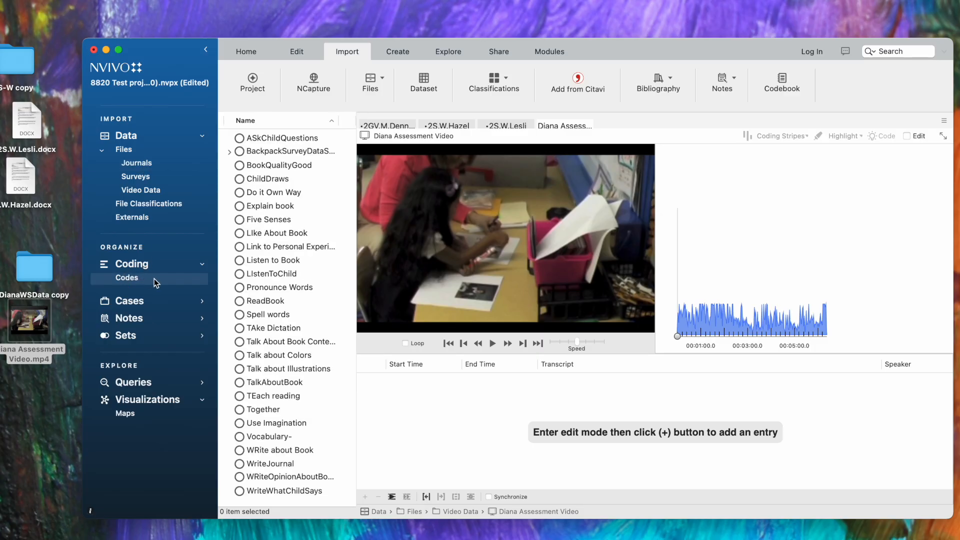
mouse_move(176, 274)
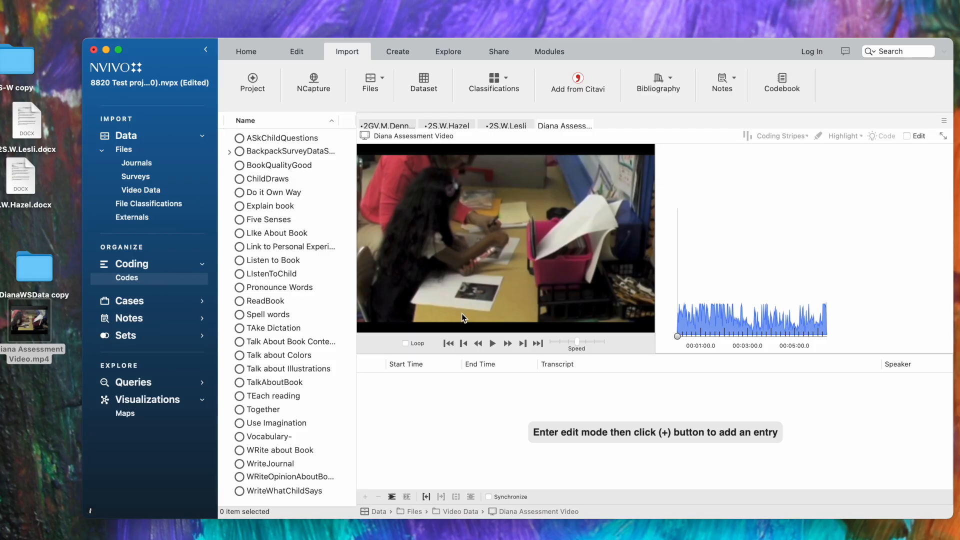
mouse_move(324, 313)
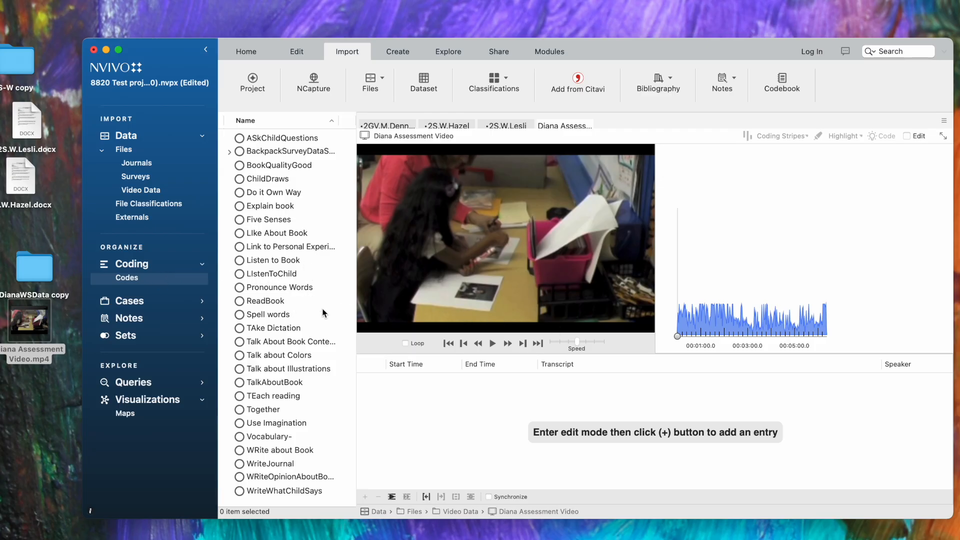
mouse_move(279, 293)
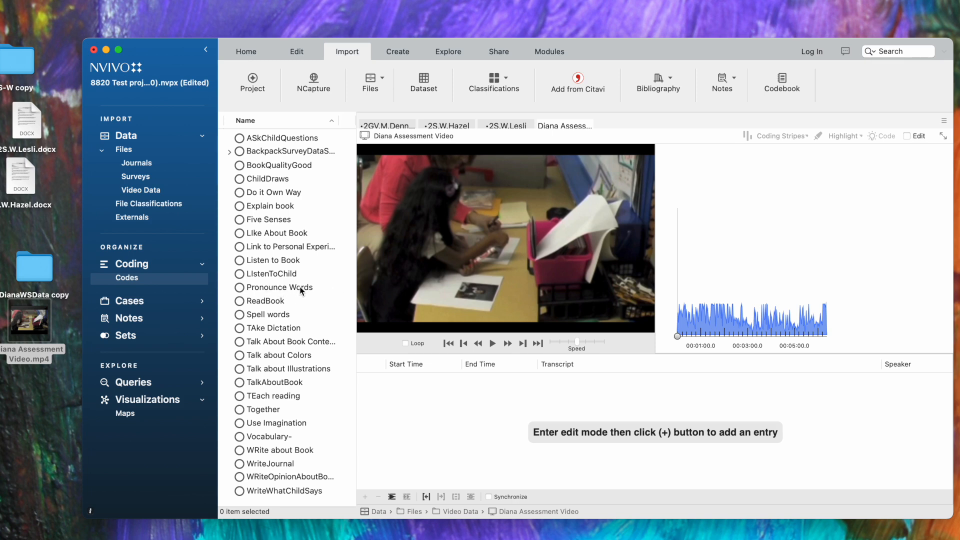
mouse_move(299, 291)
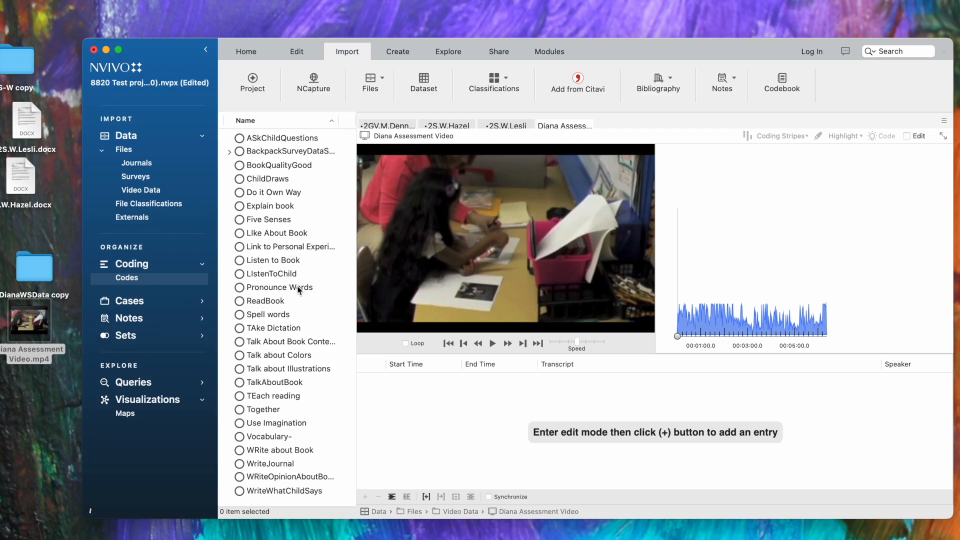
mouse_move(284, 279)
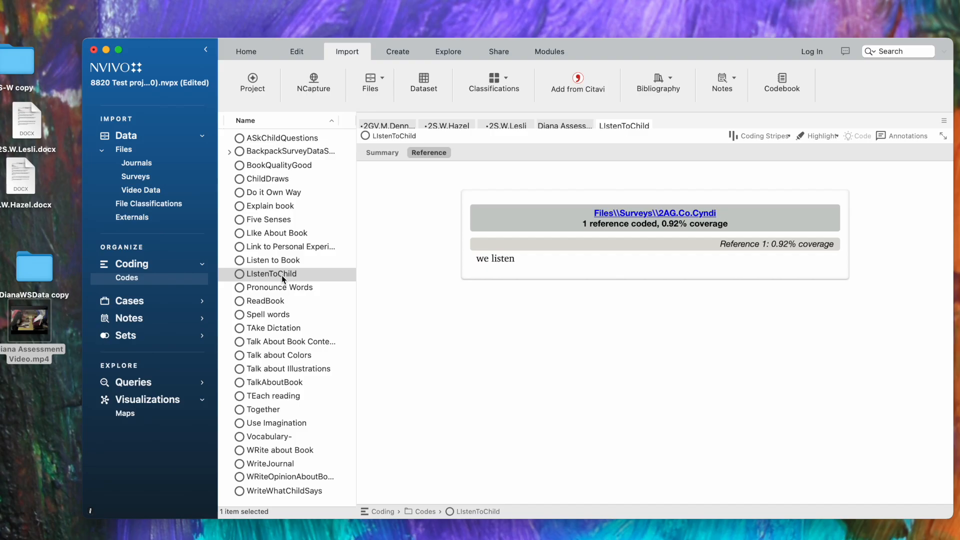
mouse_move(496, 239)
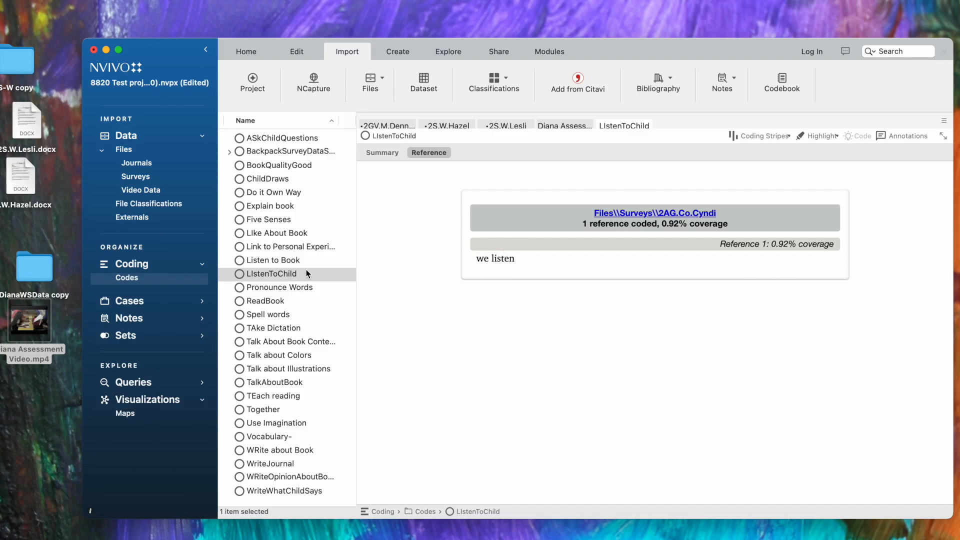
mouse_move(282, 238)
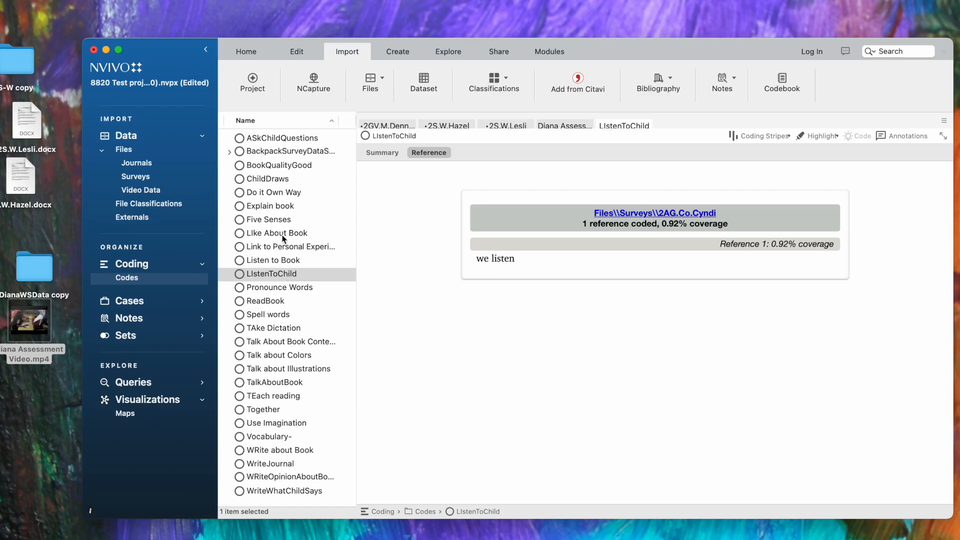
left_click(277, 233)
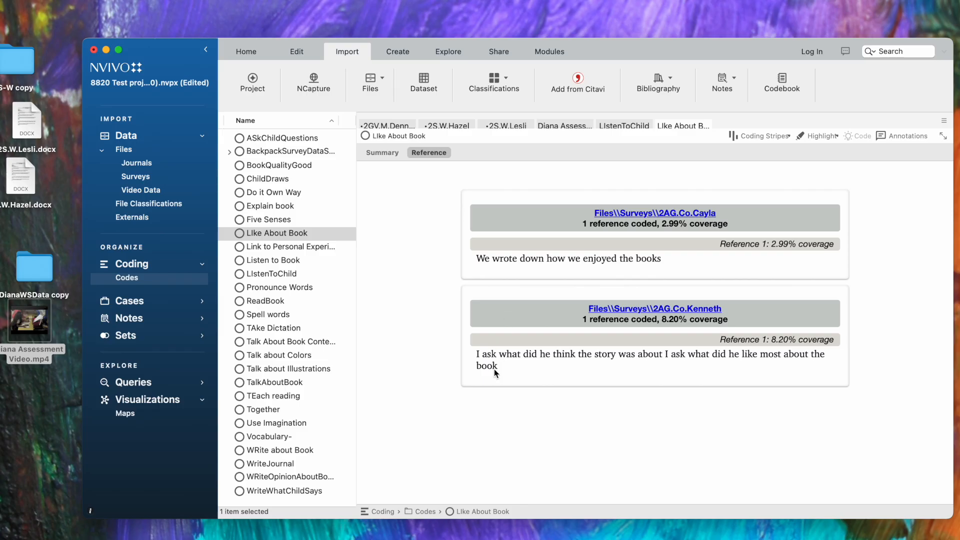
mouse_move(137, 163)
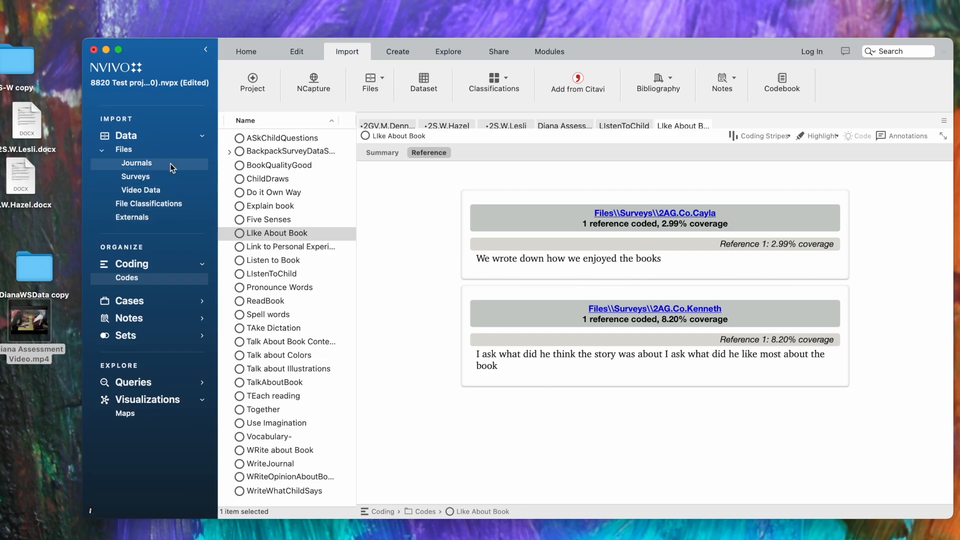
mouse_move(140, 165)
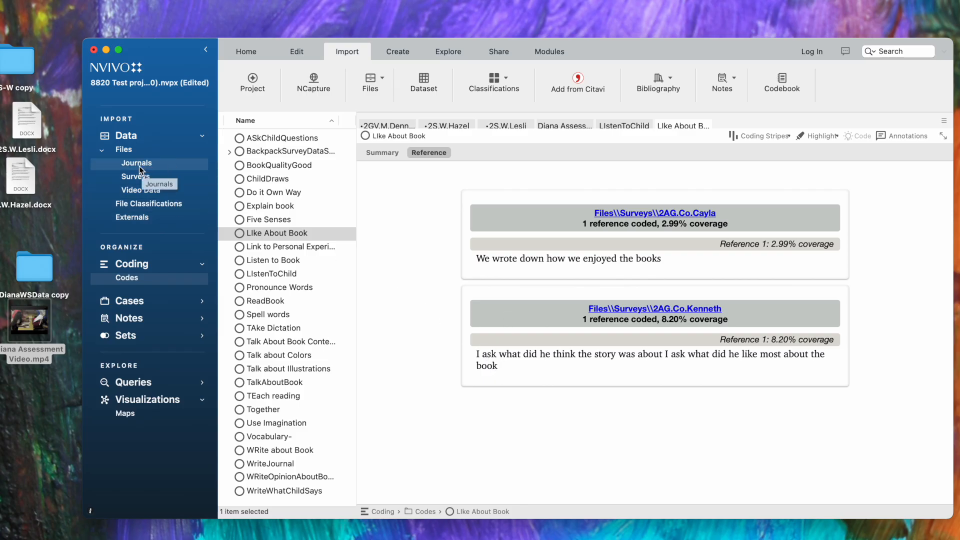
Preview the 2GV.JM.Ashley survey, comparing it against the Diana Assessment Video view.
left_click(135, 176)
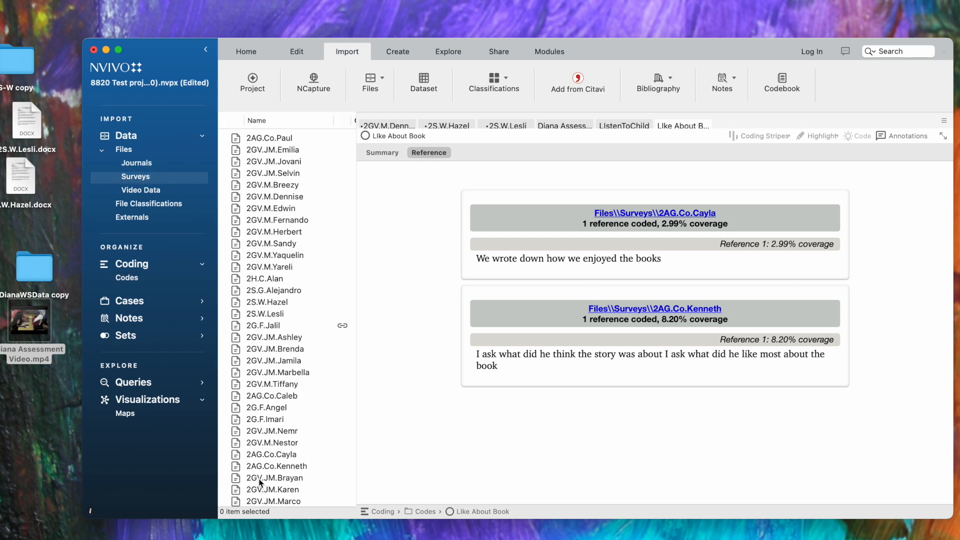
left_click(274, 337)
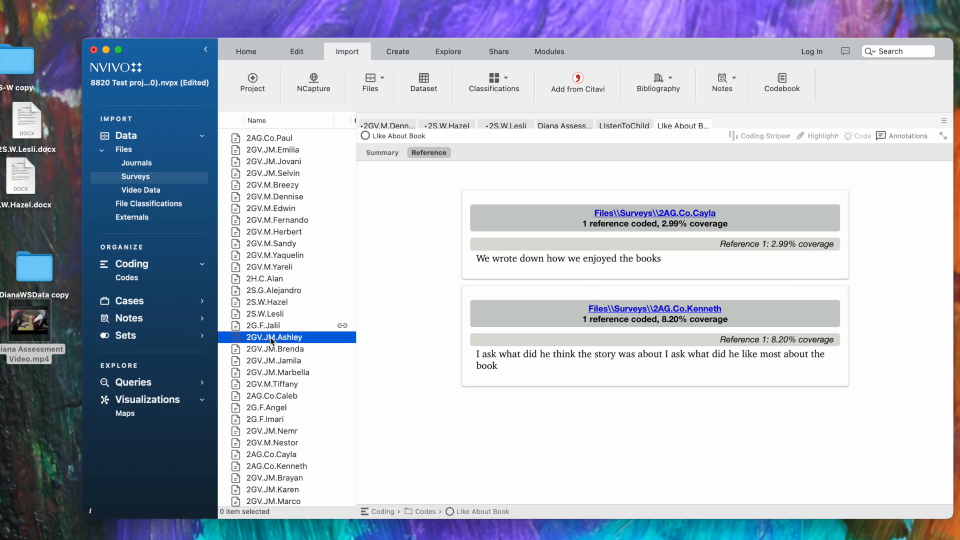
double_click(274, 337)
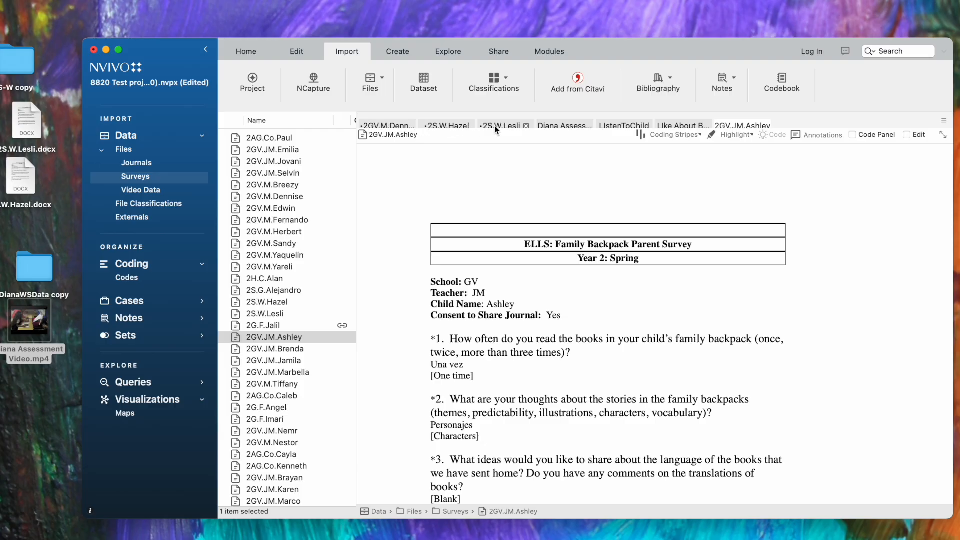
mouse_move(421, 132)
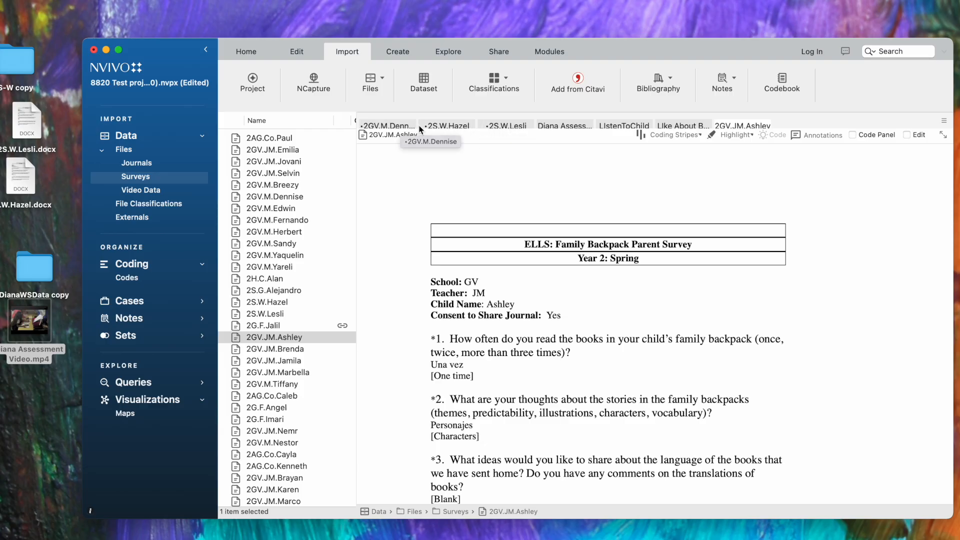
mouse_move(447, 126)
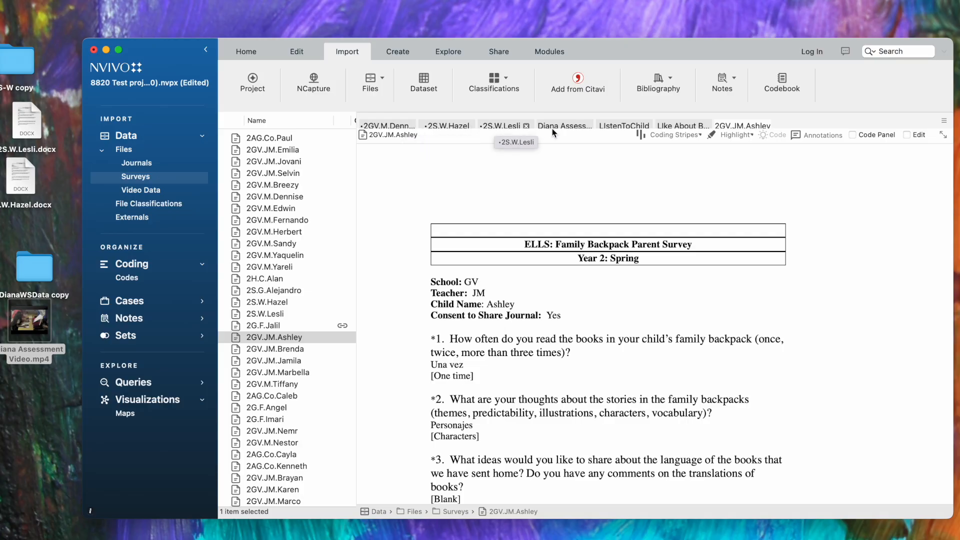
left_click(558, 126)
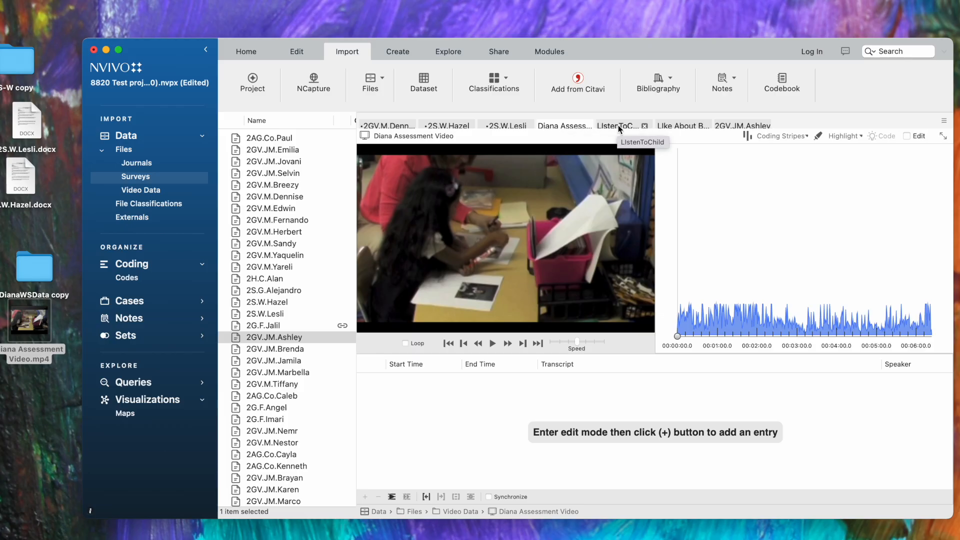
left_click(680, 126)
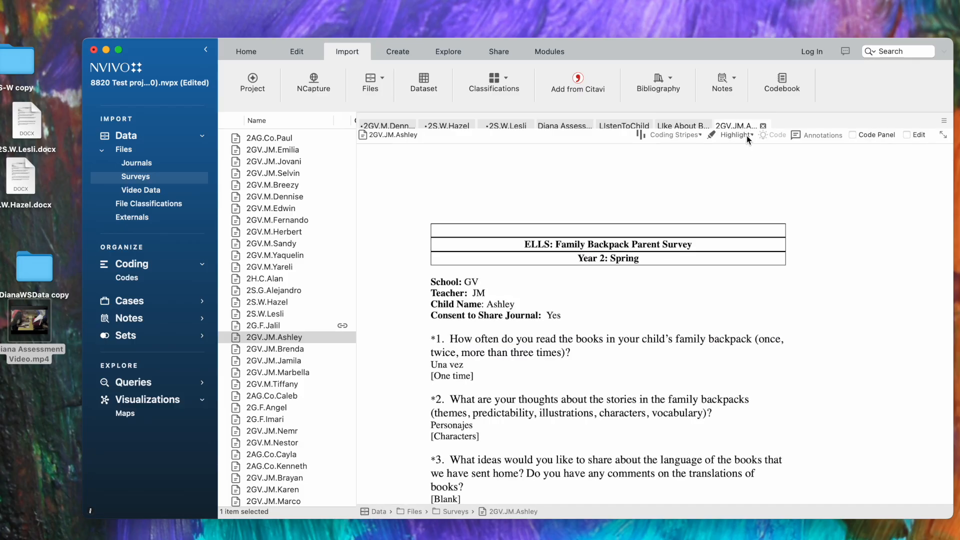
Close the Ashley survey, Like About Book and ListenToChild views, leaving three surveys.
left_click(681, 126)
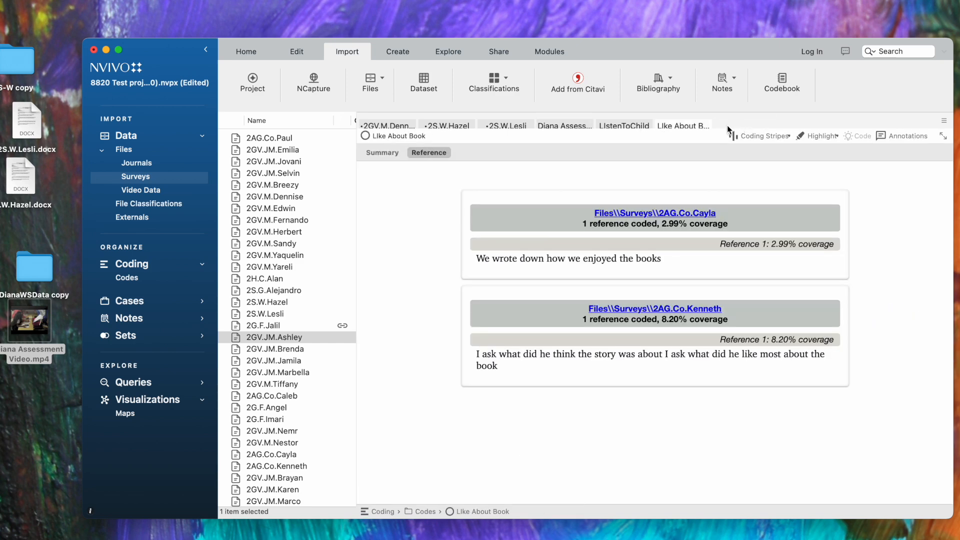
left_click(623, 126)
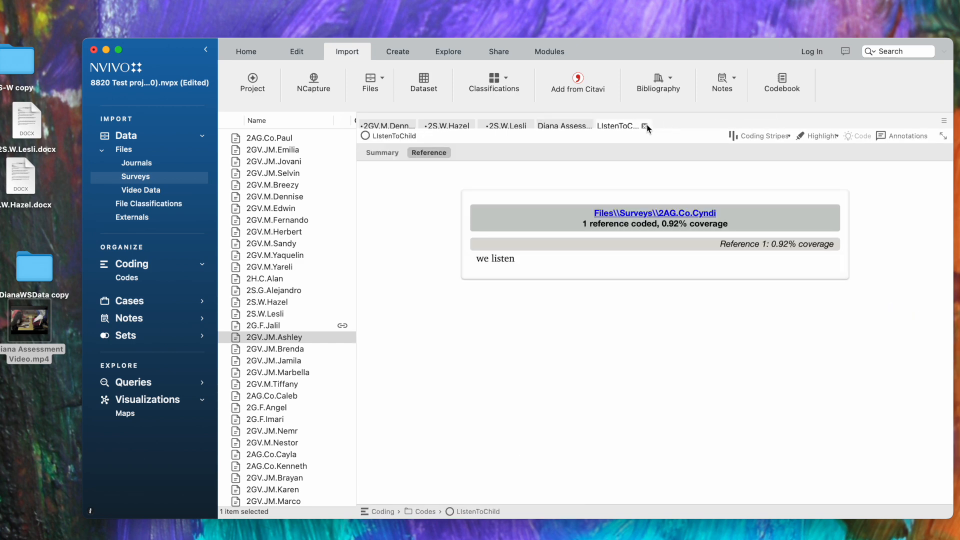
left_click(502, 126)
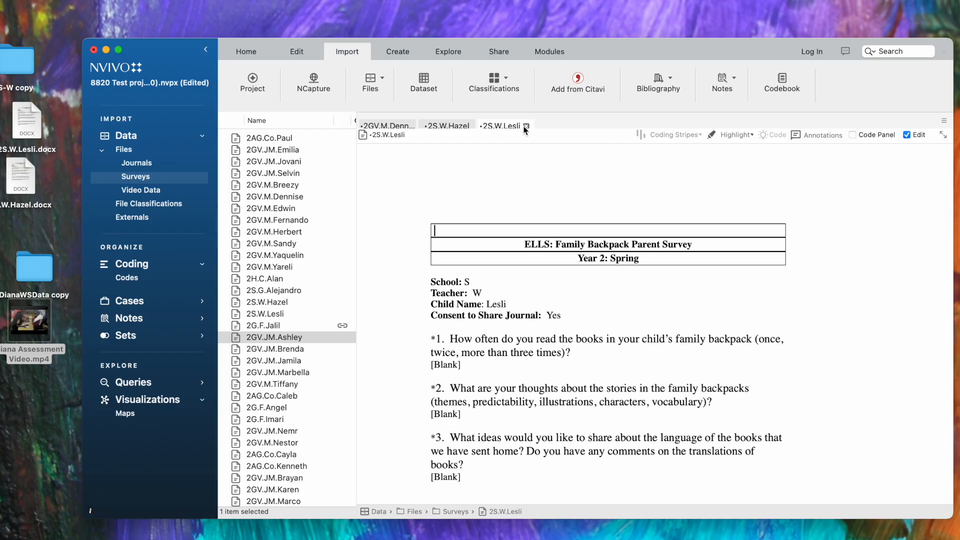